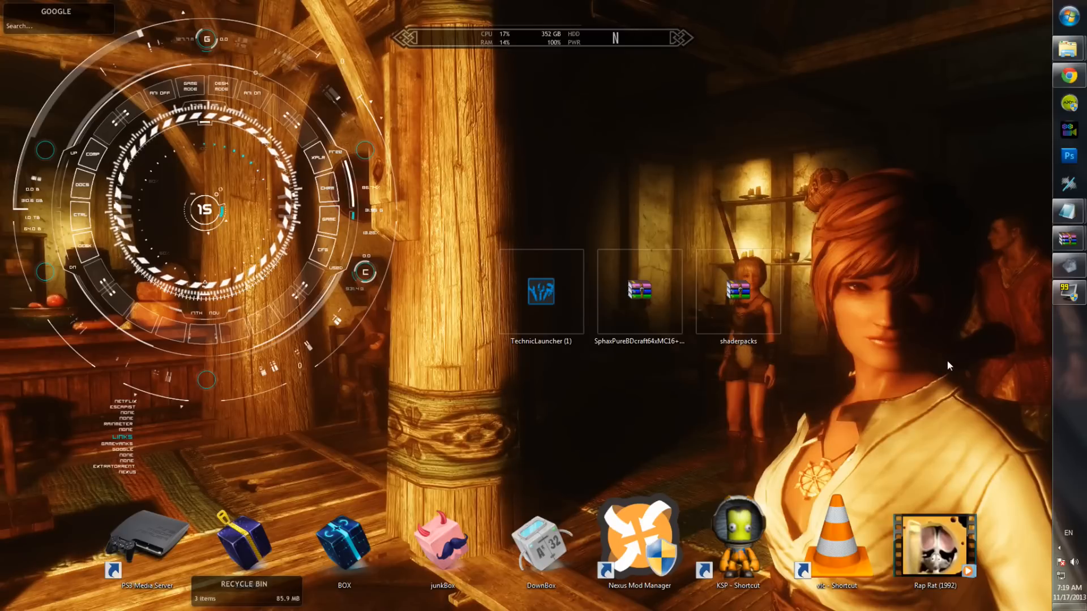
{"action": "mouse_move", "coordinate": [825, 344]}
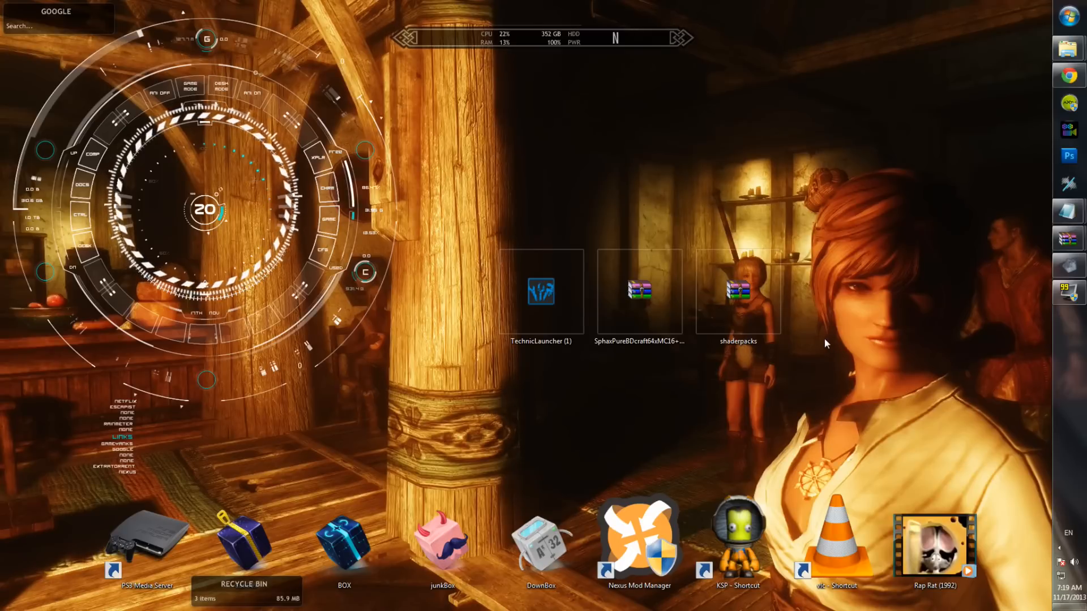
Start the Technic Launcher from its desktop icon
{"action": "left_click", "coordinate": [541, 294]}
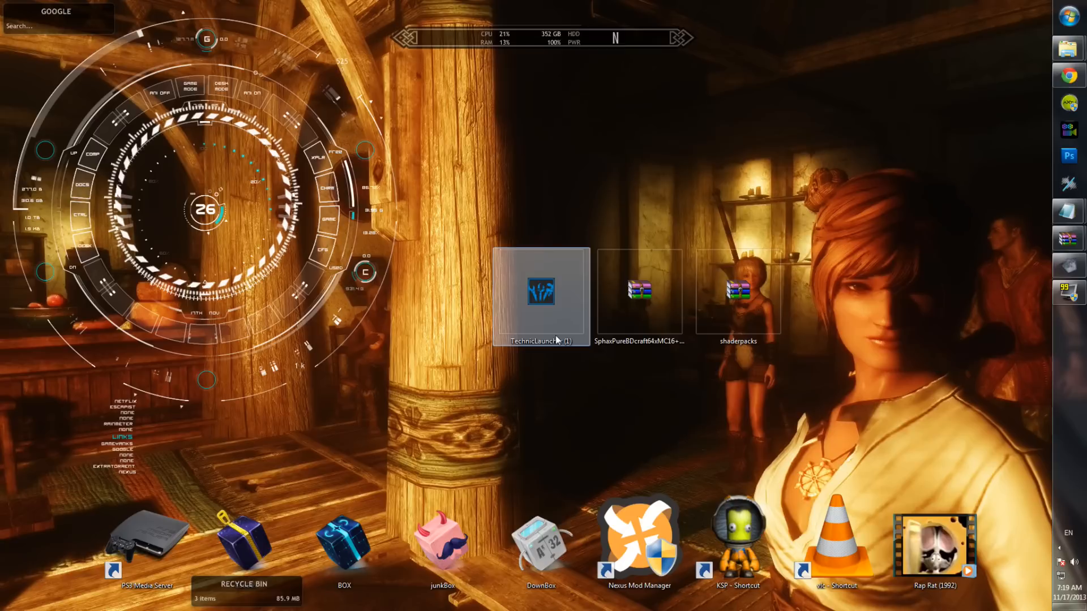
{"action": "mouse_move", "coordinate": [1067, 265]}
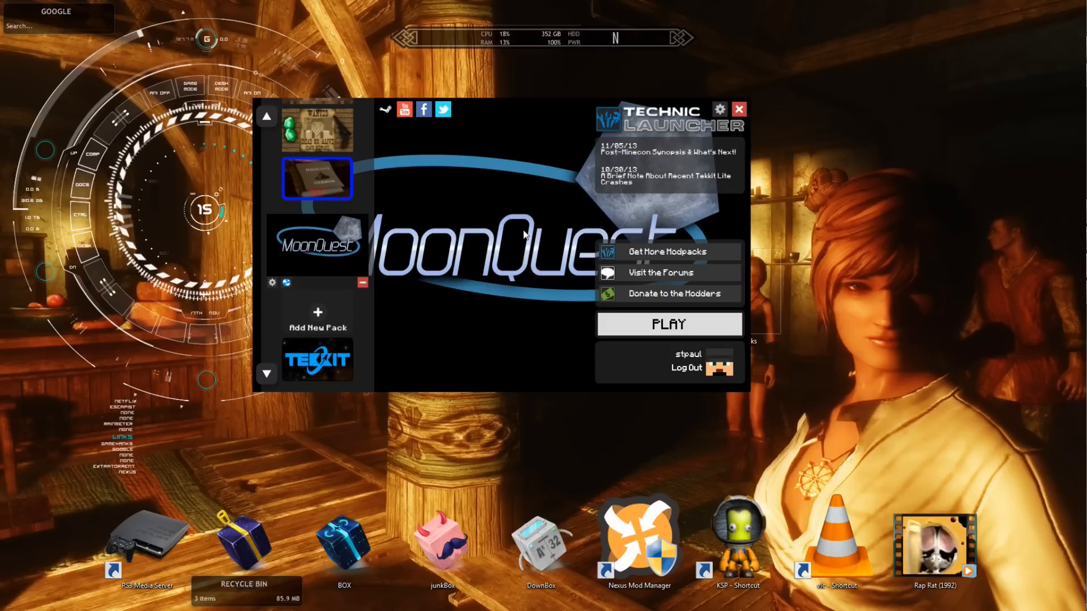
{"action": "mouse_move", "coordinate": [926, 258]}
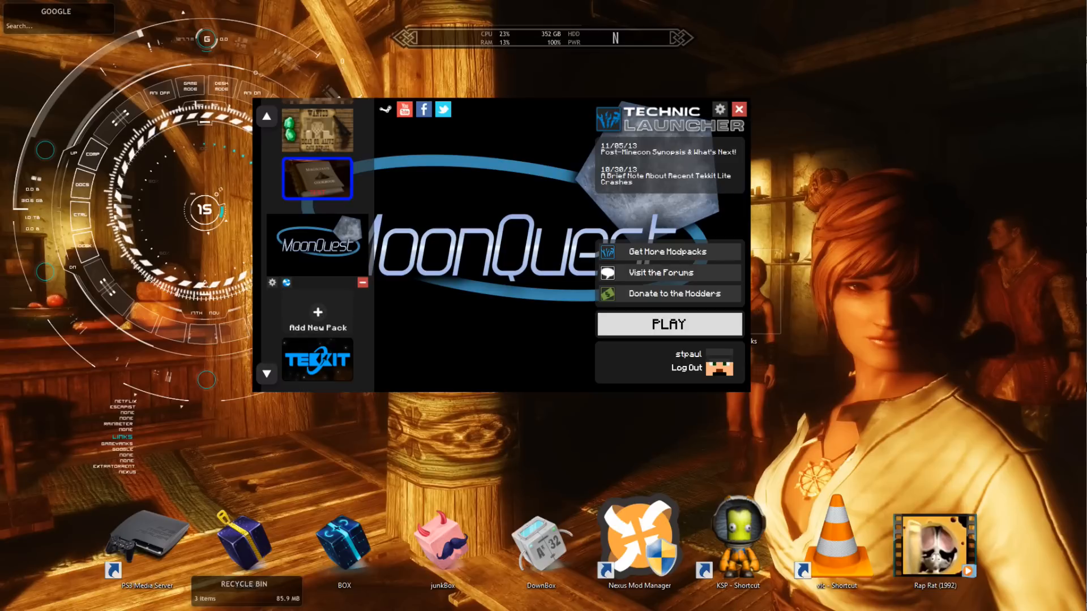
Close the launcher window and return to the desktop
{"action": "left_click", "coordinate": [738, 108]}
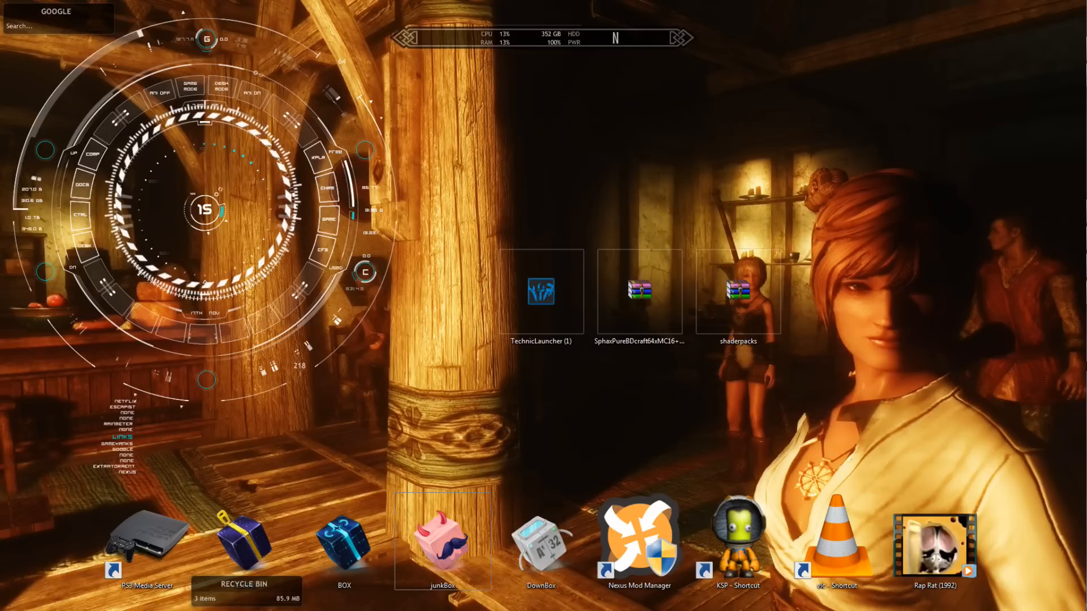
{"action": "mouse_move", "coordinate": [1072, 78]}
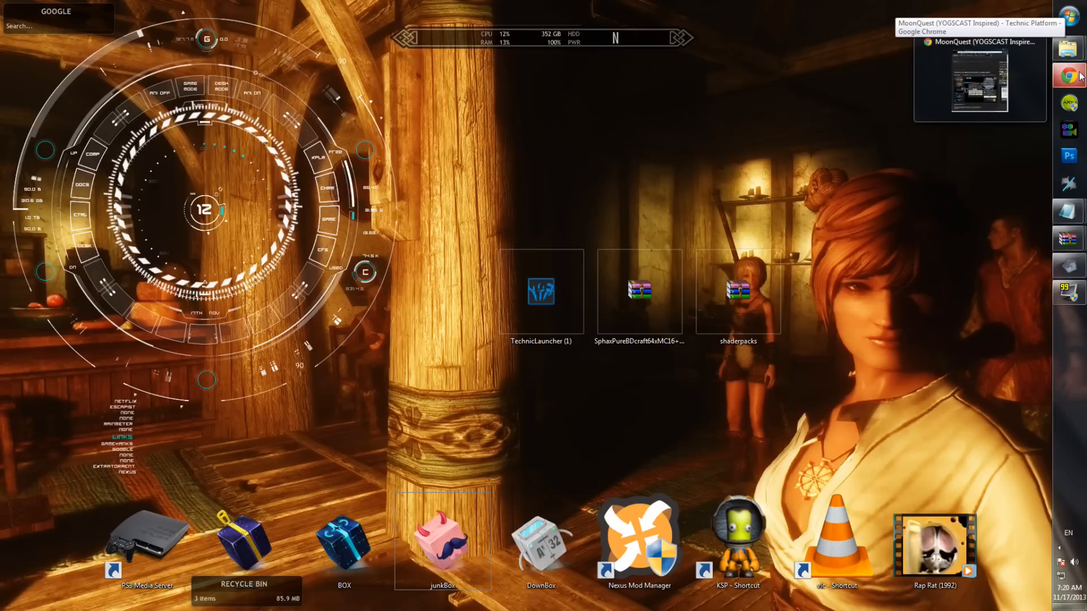
Bring forward the Chrome window with the MoonQuest Technic Platform page
{"action": "left_click", "coordinate": [978, 80]}
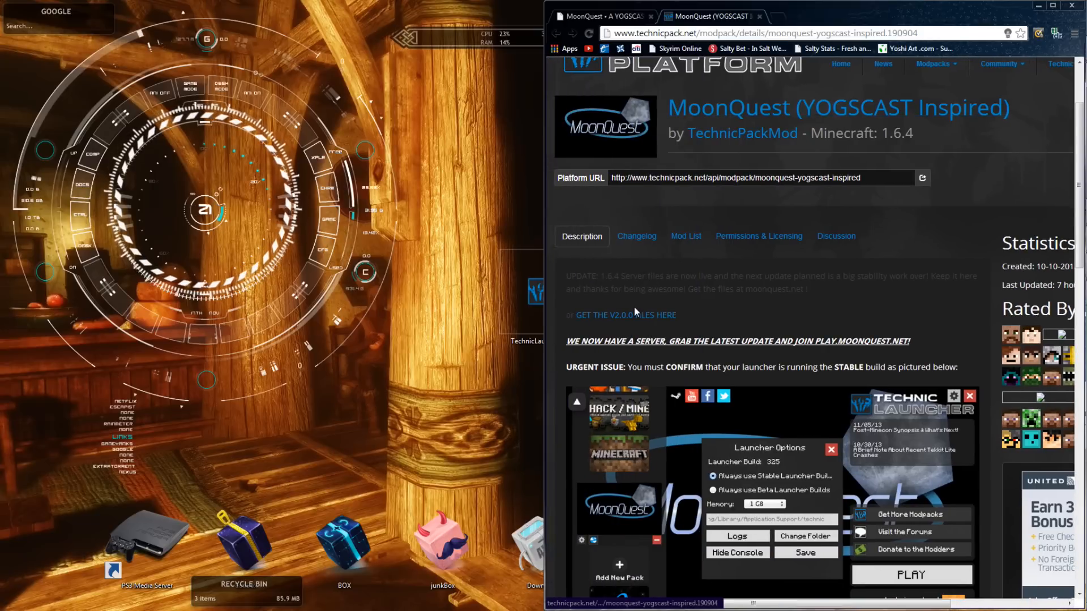
Scroll through the MoonQuest pack description and mod list
{"action": "scroll", "scroll_direction": "down", "scroll_amount": 3}
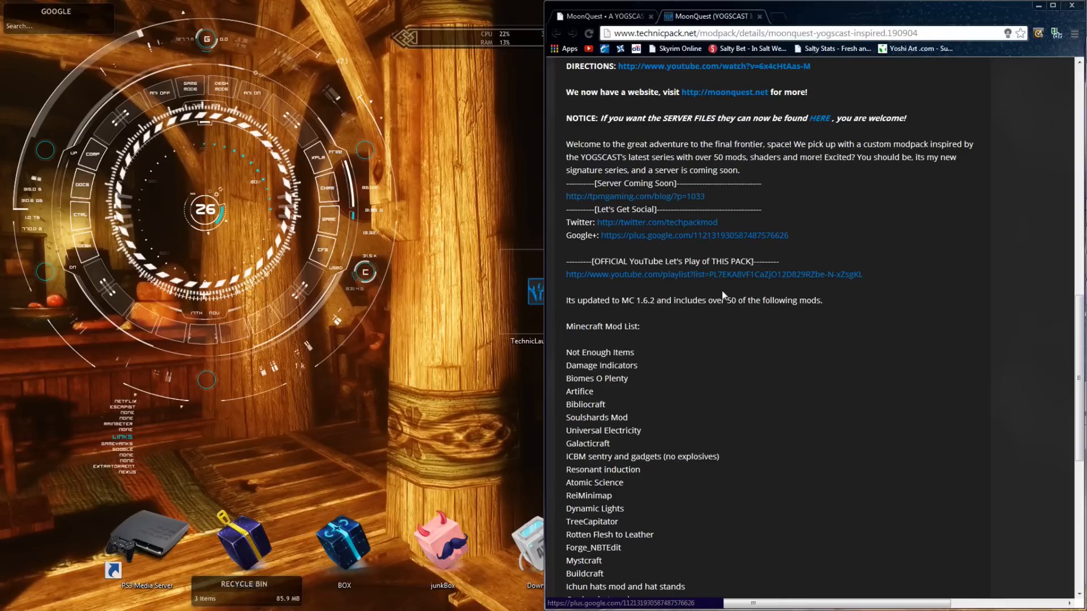
{"action": "scroll", "scroll_direction": "up", "scroll_amount": 3}
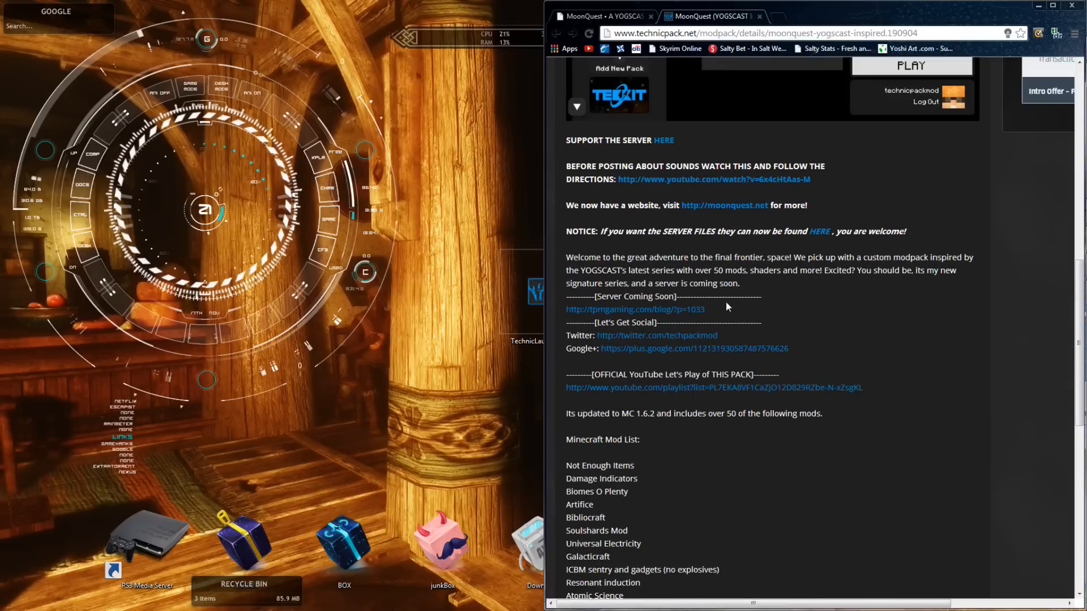
{"action": "scroll", "scroll_direction": "up", "scroll_amount": 3}
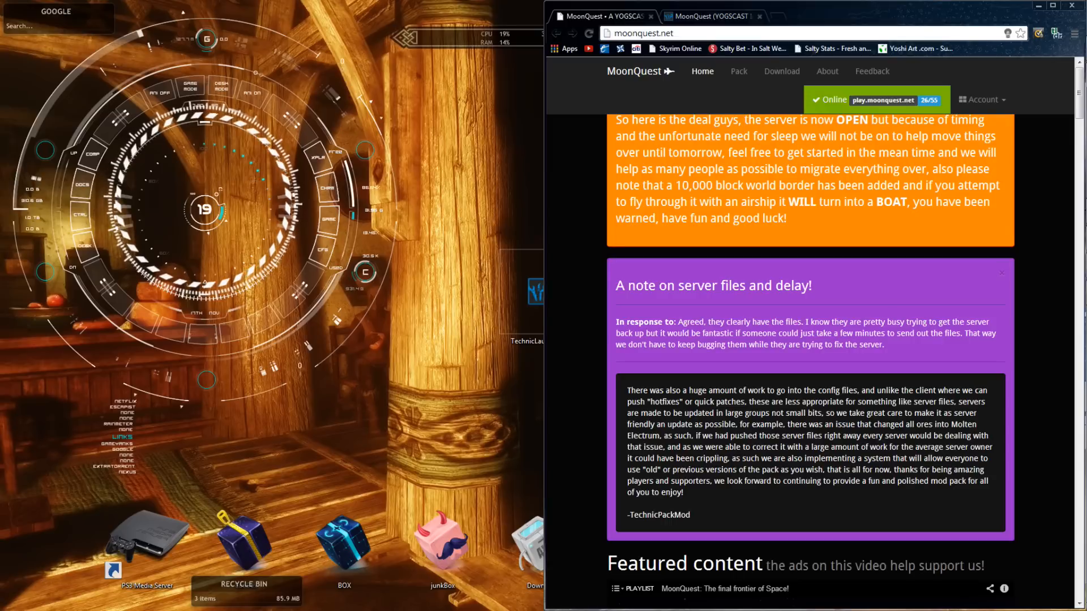
{"action": "mouse_move", "coordinate": [800, 270]}
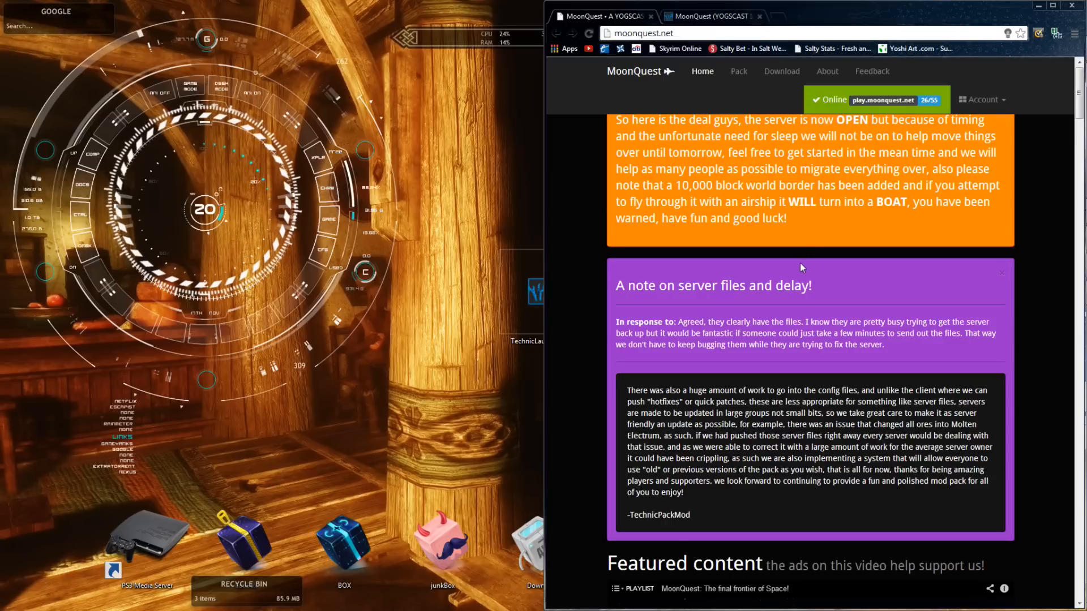
Browse moonquest.net news and comments, then go to the pack's Technic Platform page
{"action": "scroll", "scroll_direction": "down", "scroll_amount": 3}
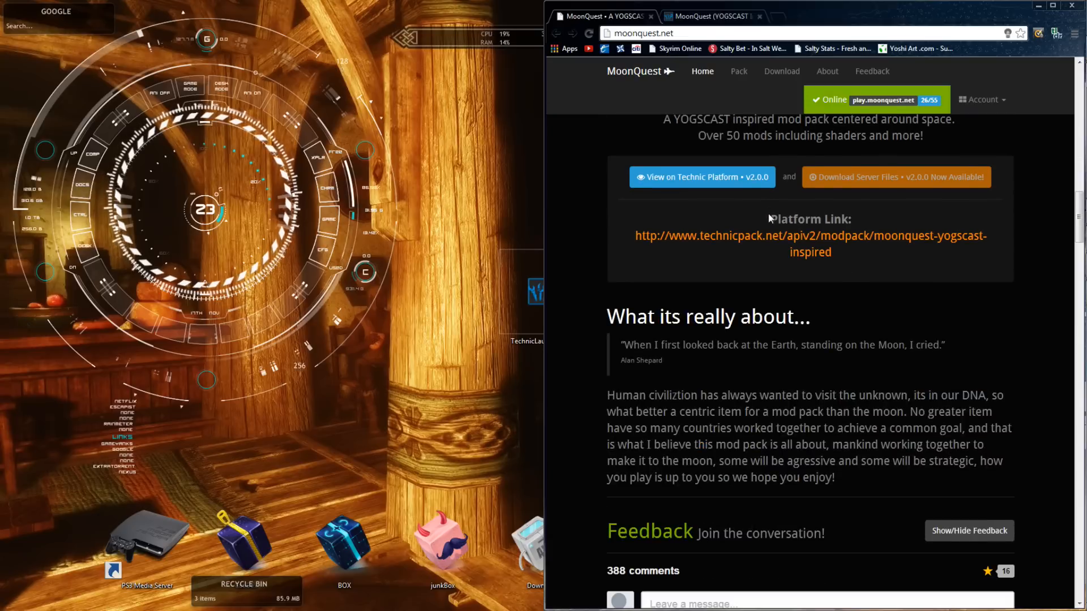
{"action": "mouse_move", "coordinate": [754, 274]}
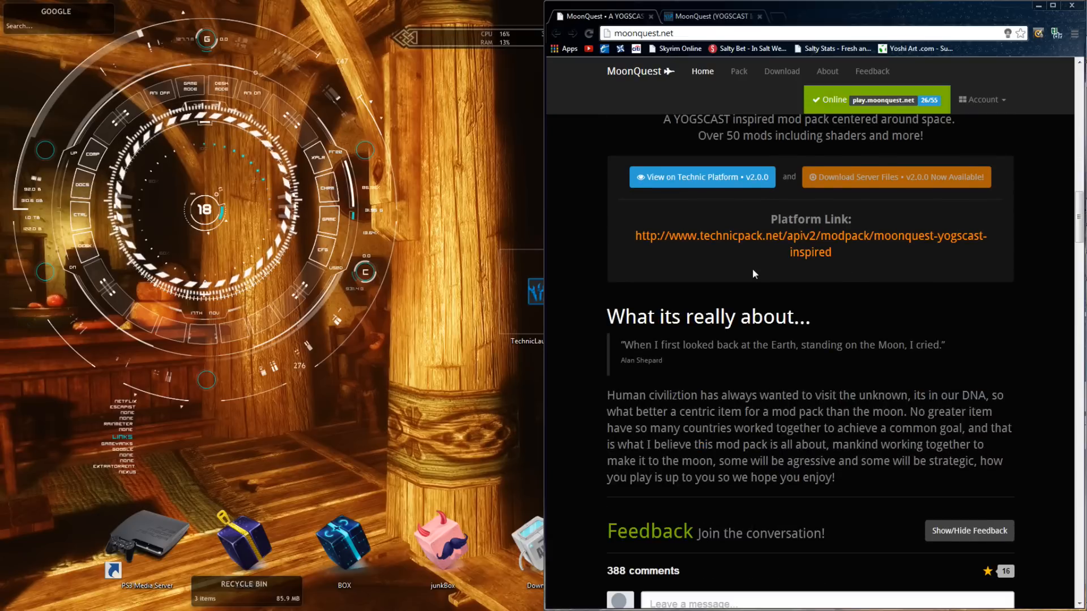
{"action": "scroll", "scroll_direction": "down", "scroll_amount": 3}
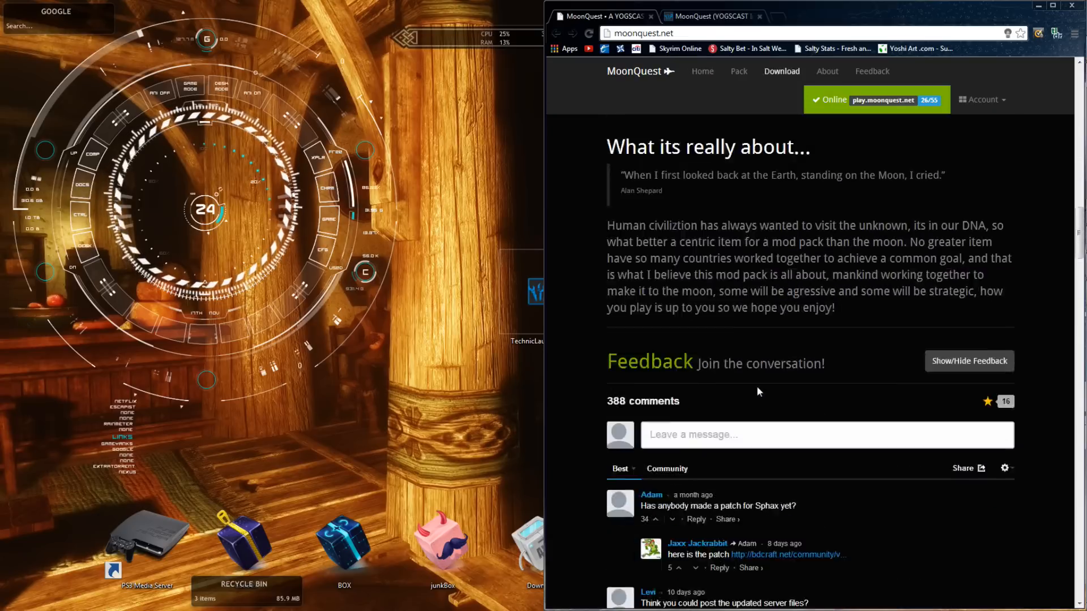
{"action": "scroll", "scroll_direction": "down", "scroll_amount": 3}
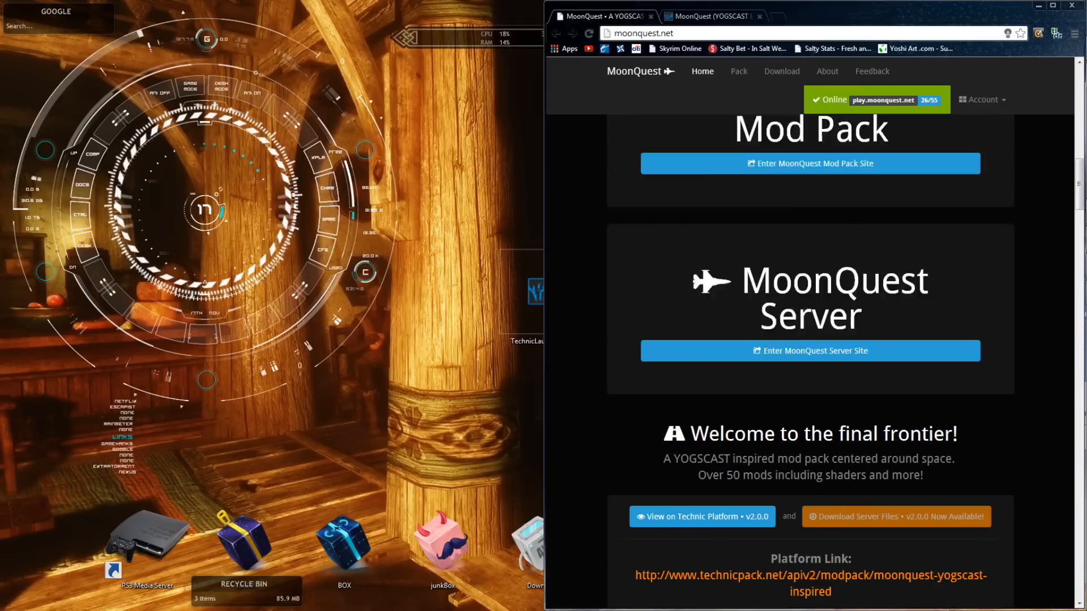
{"action": "scroll", "scroll_direction": "down", "scroll_amount": 3}
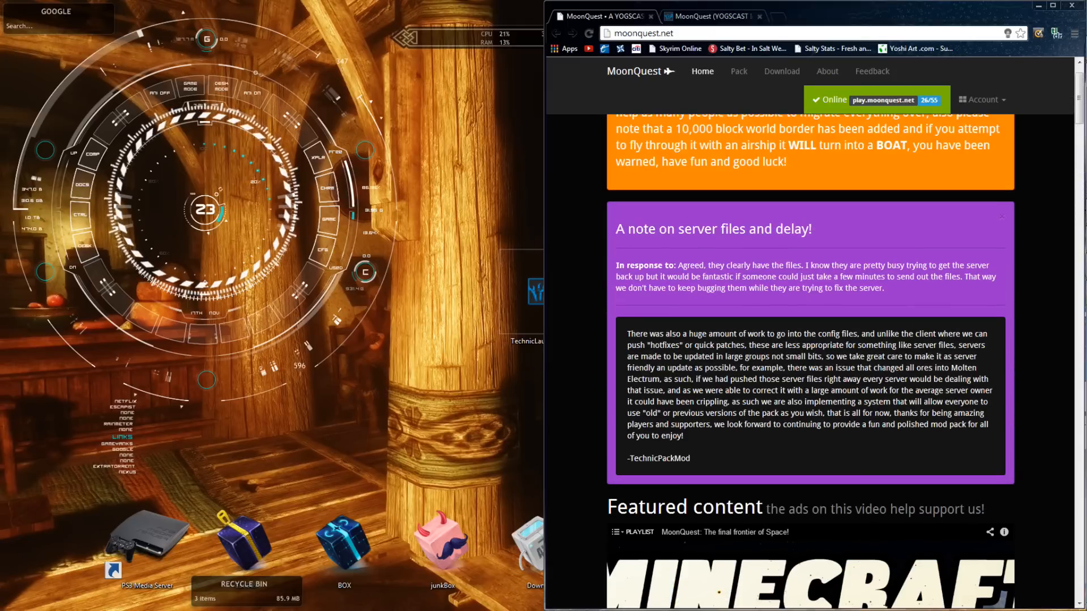
{"action": "scroll", "scroll_direction": "up", "scroll_amount": 3}
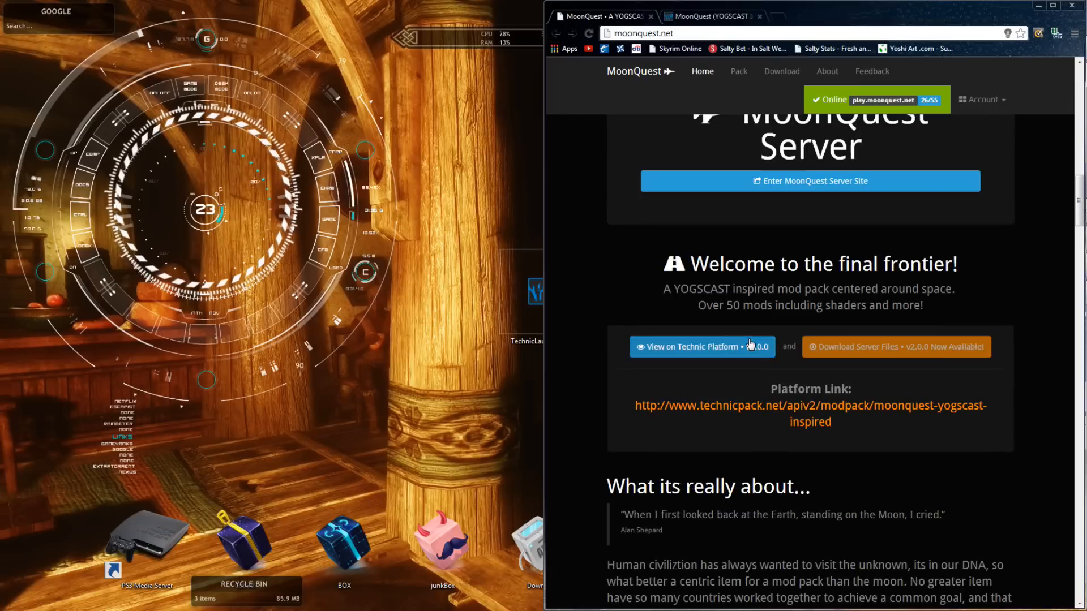
{"action": "left_click", "coordinate": [691, 346]}
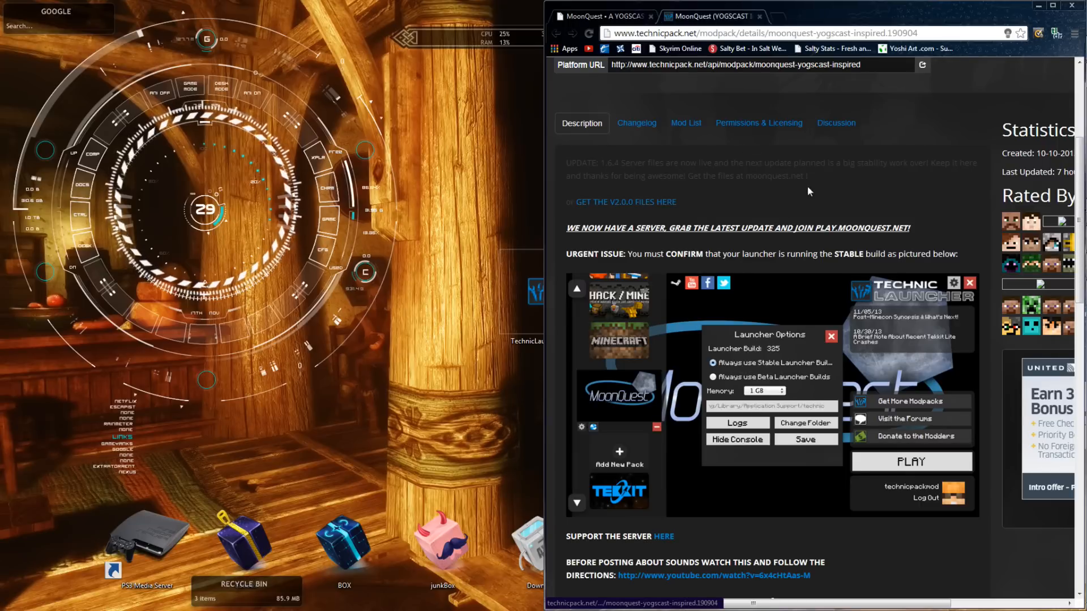
{"action": "scroll", "scroll_direction": "up", "scroll_amount": 3}
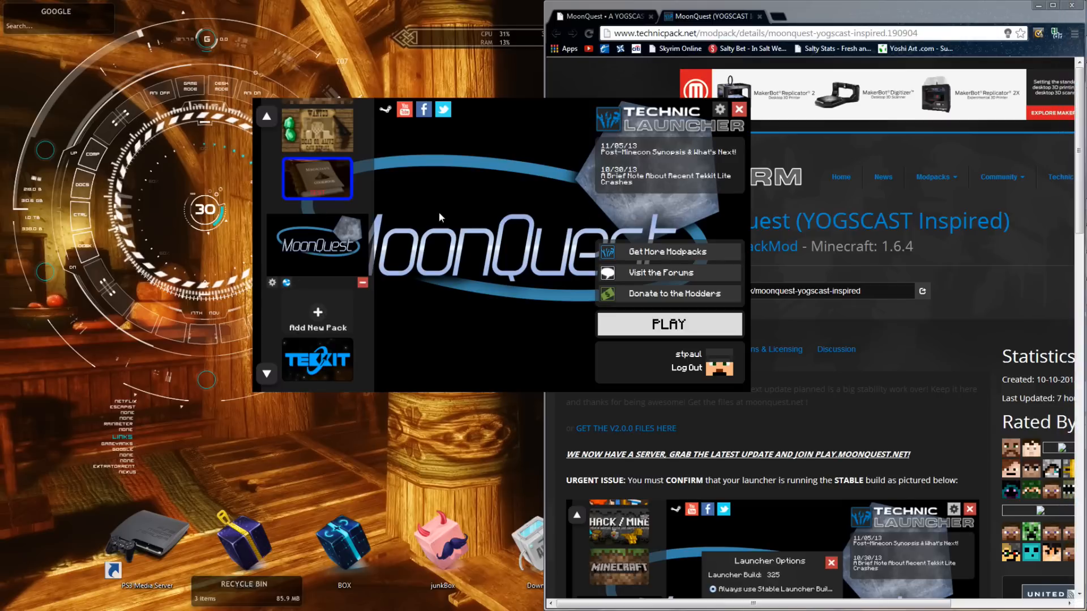
{"action": "mouse_move", "coordinate": [329, 307]}
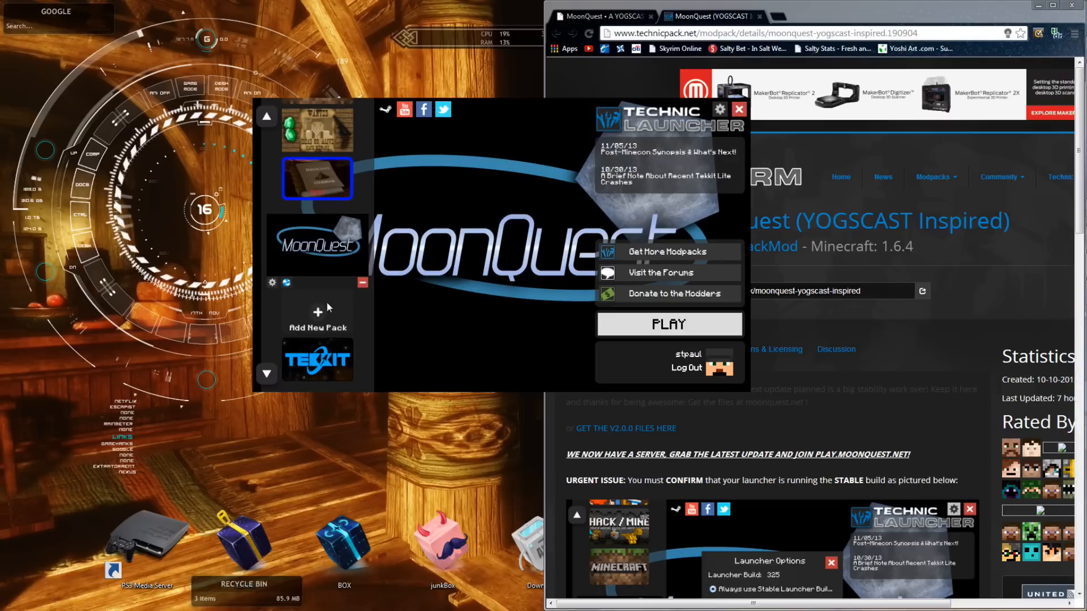
{"action": "mouse_move", "coordinate": [229, 347]}
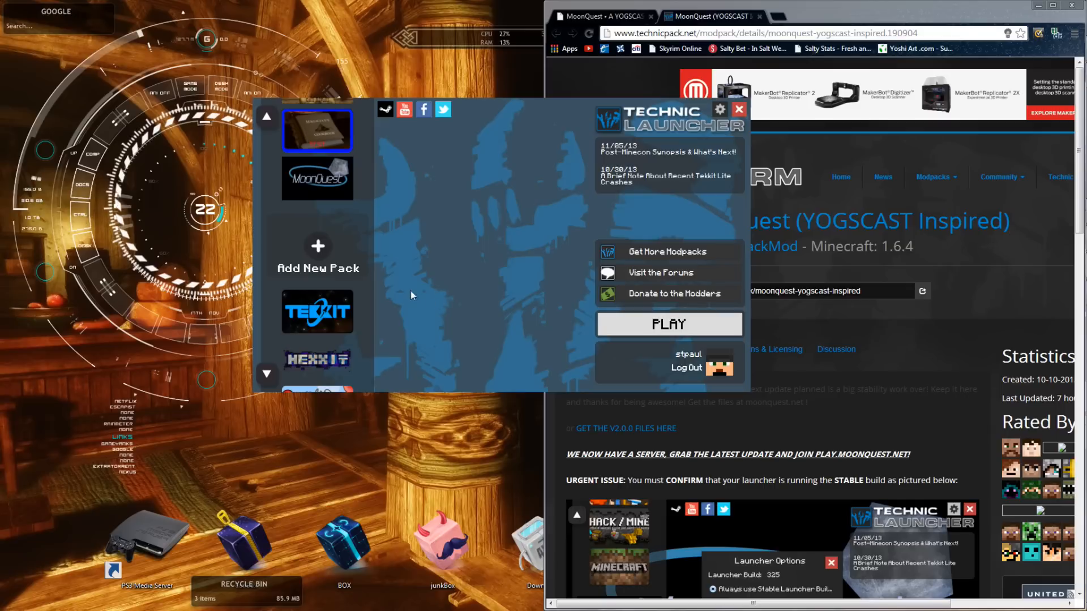
Paste the copied MoonQuest delivery URL into the Add New Pack dialog
{"action": "left_click", "coordinate": [317, 268]}
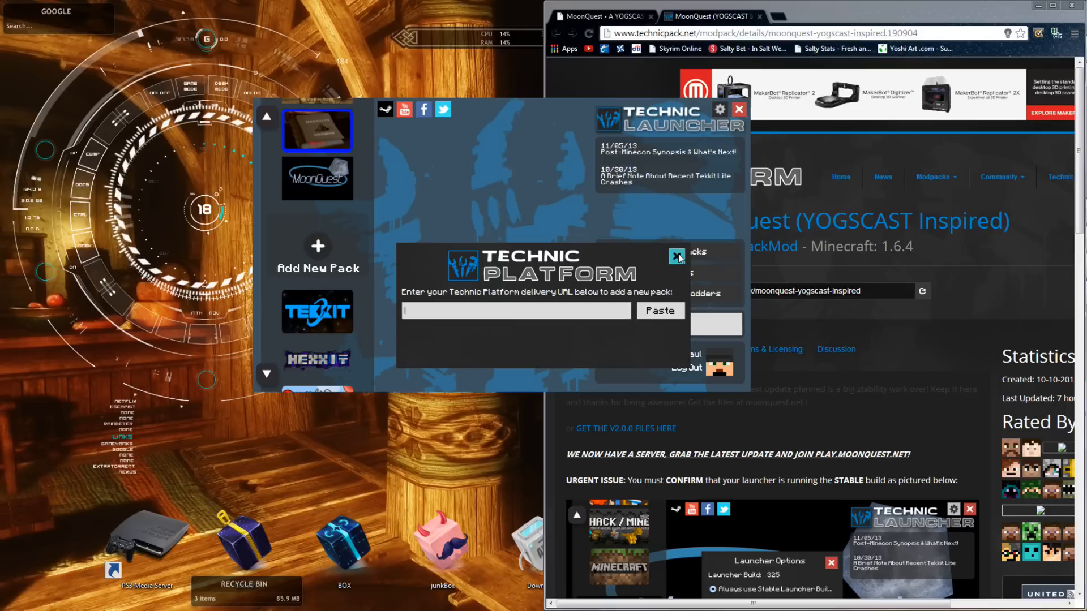
{"action": "left_click", "coordinate": [676, 256]}
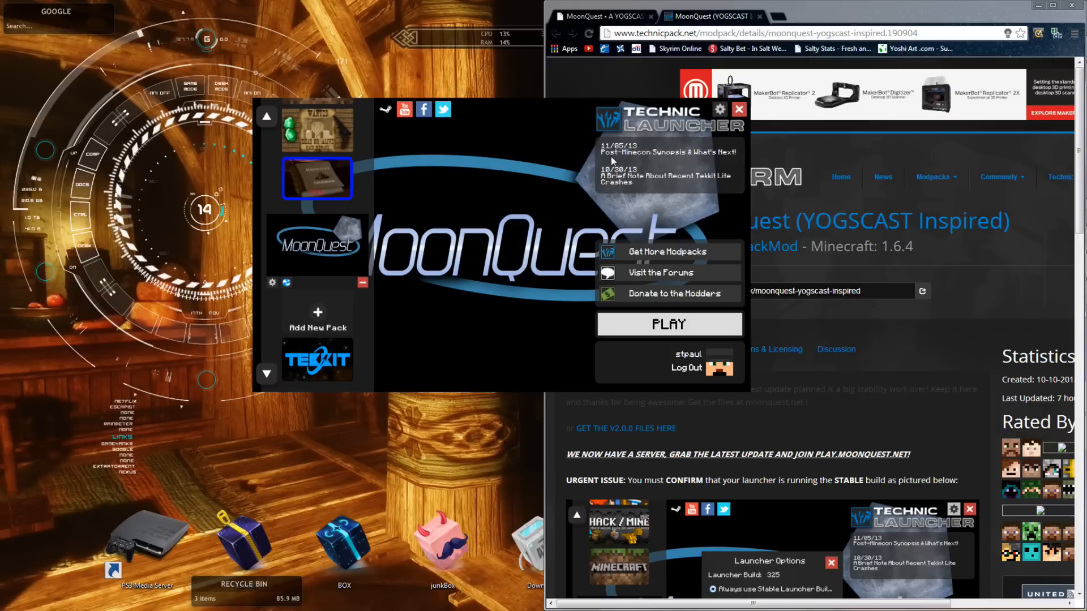
{"action": "mouse_move", "coordinate": [534, 126]}
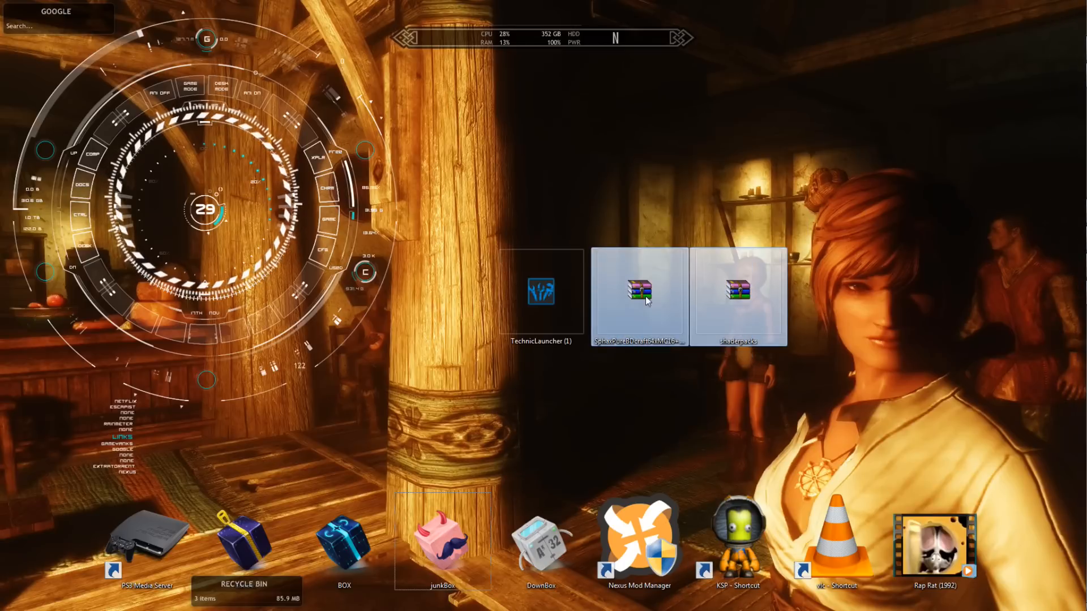
{"action": "mouse_move", "coordinate": [634, 366]}
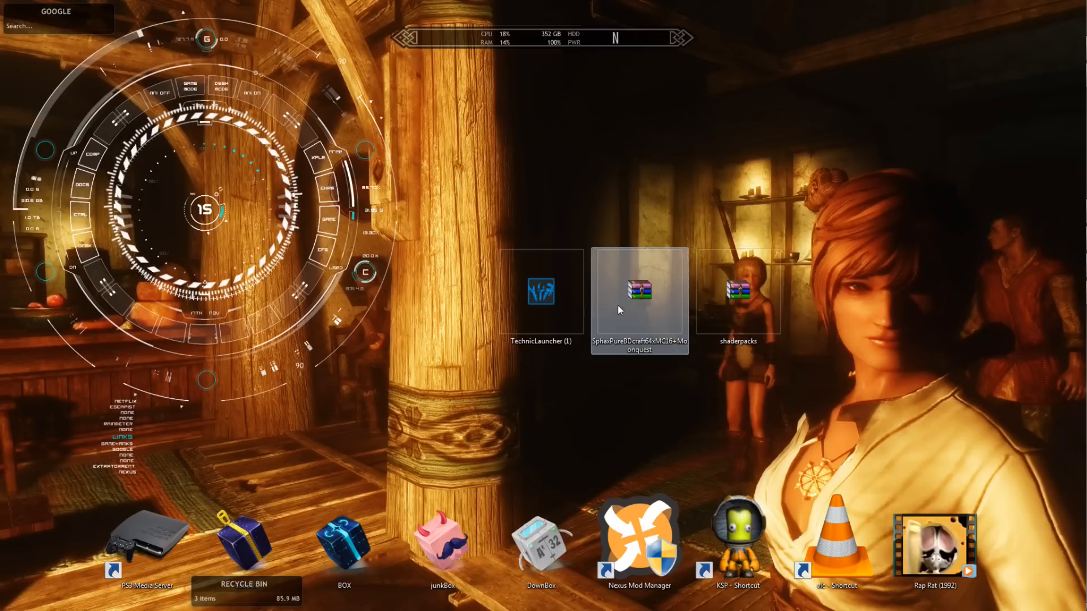
{"action": "mouse_move", "coordinate": [634, 349]}
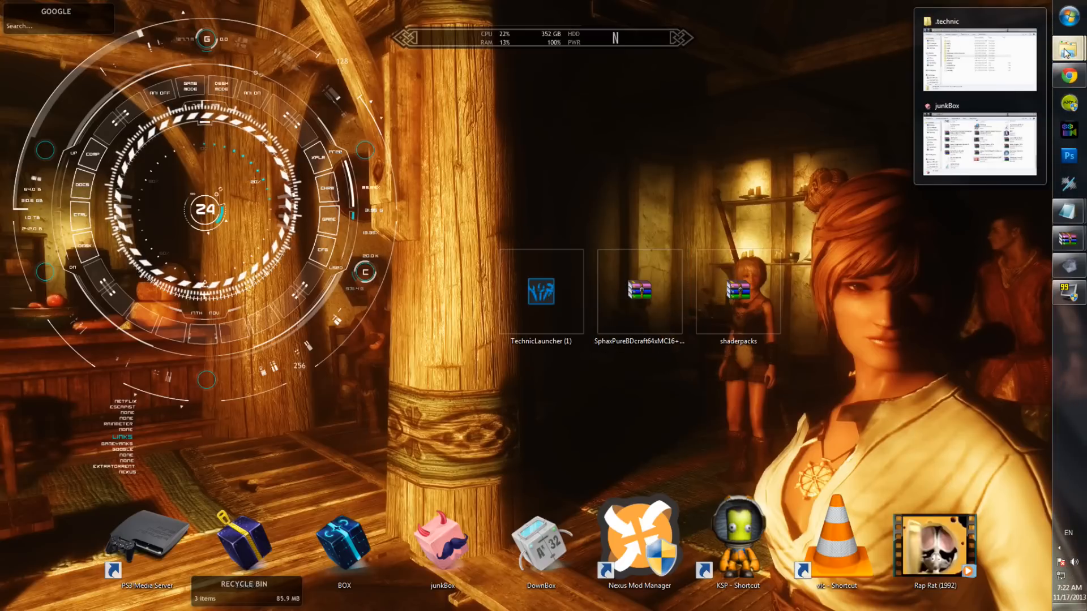
Navigate into .technic\modpacks\moonquest-yogscast-inspired
{"action": "left_click", "coordinate": [978, 55]}
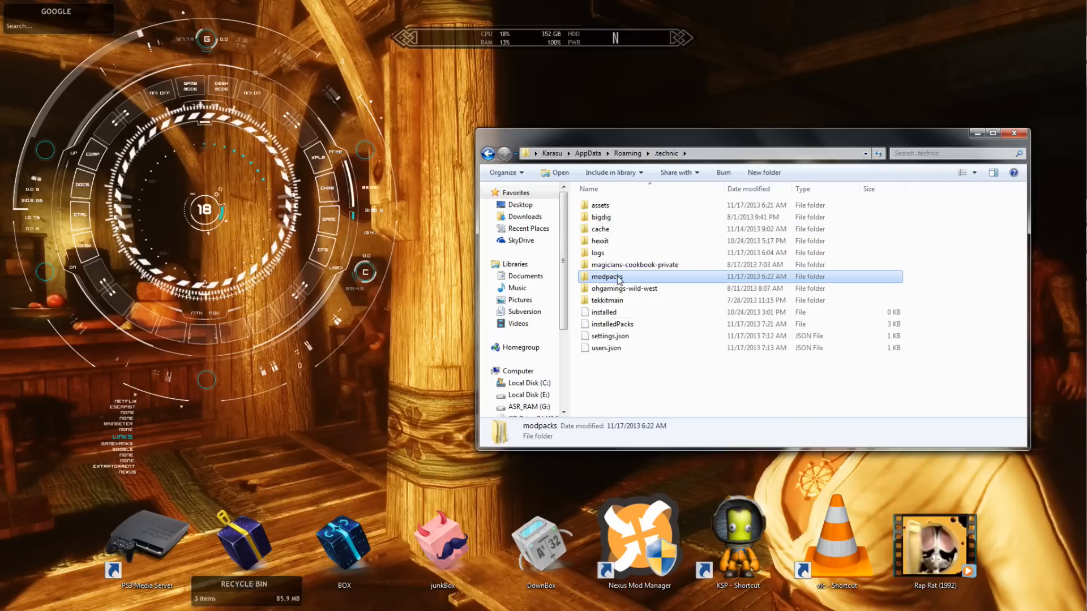
{"action": "double_click", "coordinate": [606, 276]}
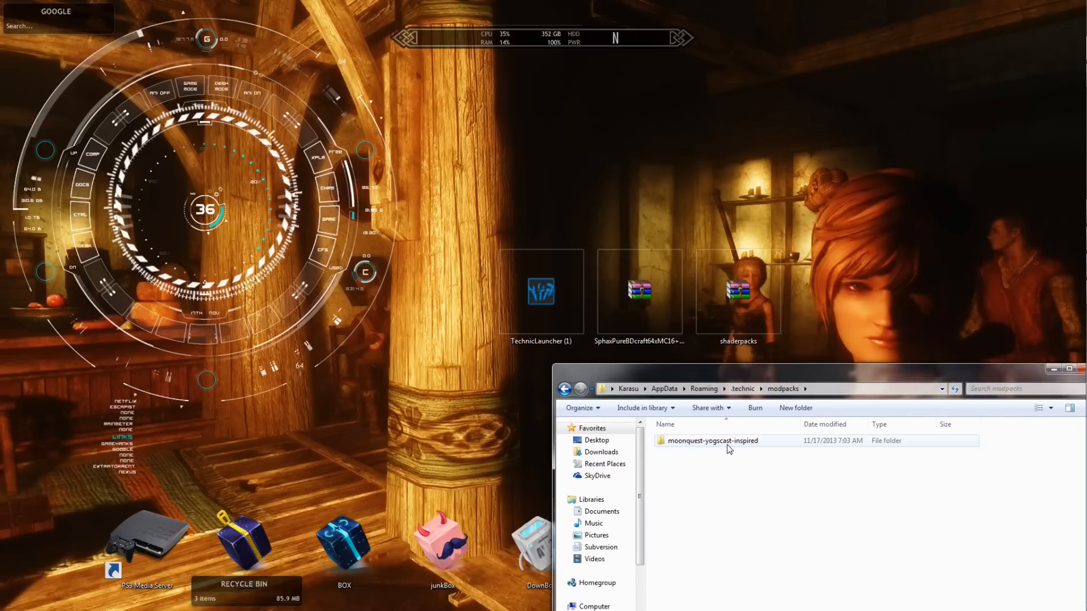
{"action": "double_click", "coordinate": [712, 440]}
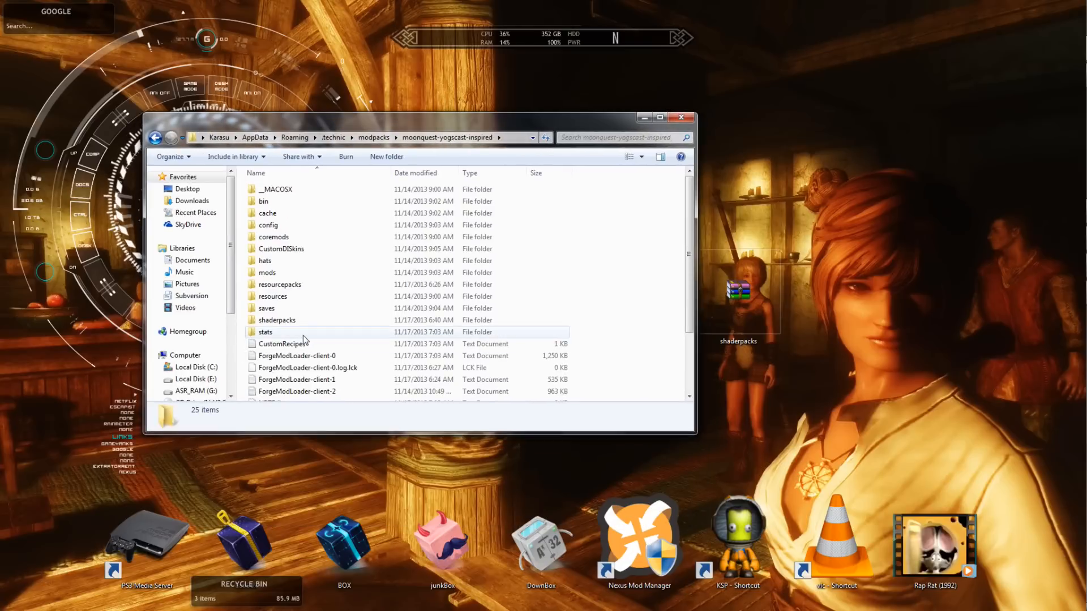
Check the resourcepacks folder holds the Sphax archive and go back to the modpack folder
{"action": "left_click_drag", "start_coordinate": [421, 117], "coordinate": [353, 112]}
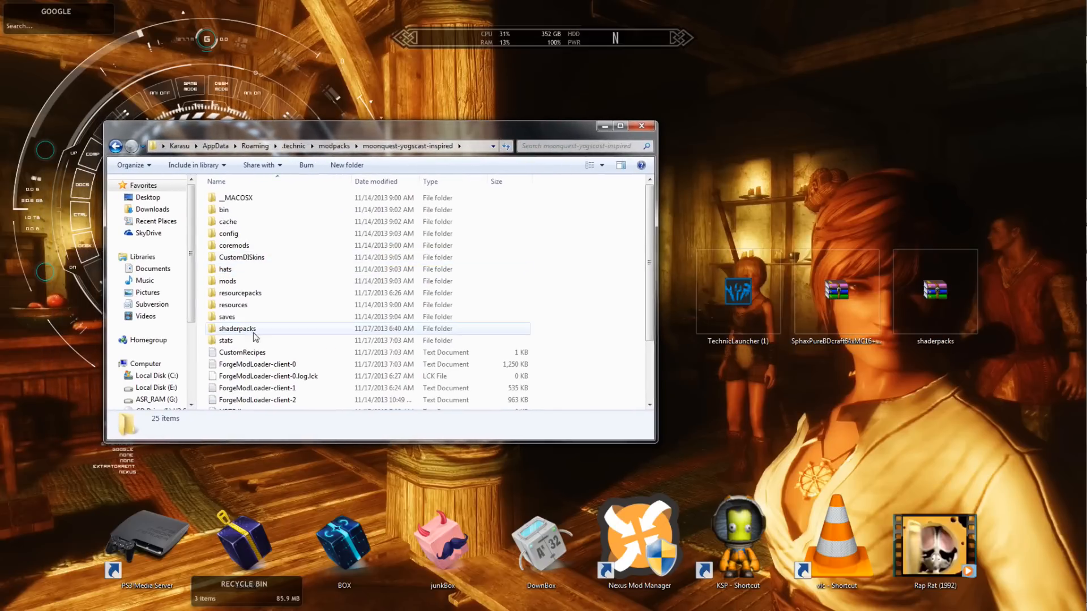
{"action": "double_click", "coordinate": [240, 292]}
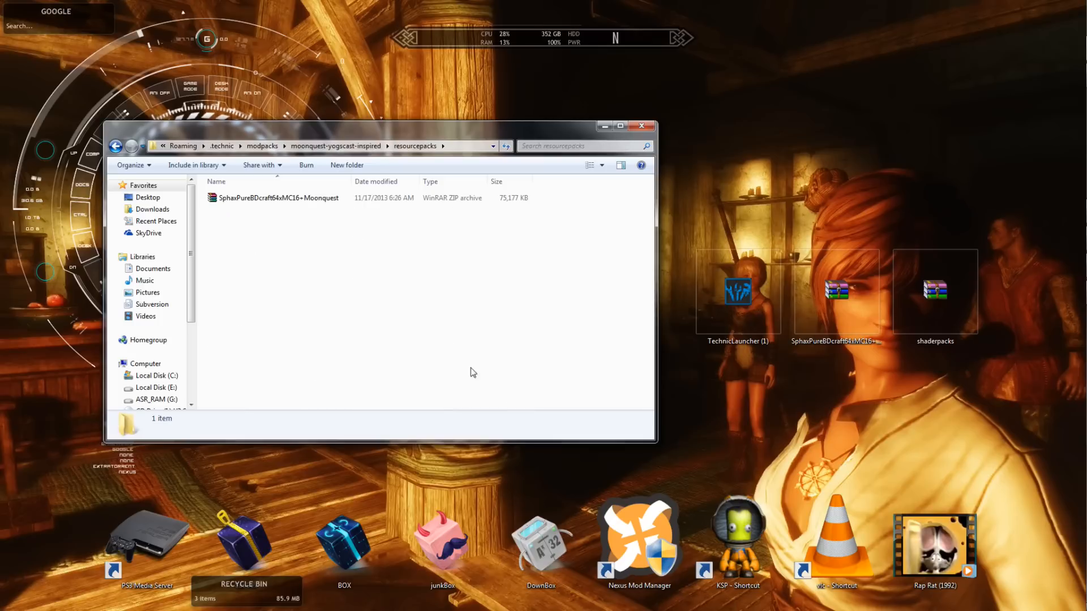
{"action": "left_click", "coordinate": [279, 197]}
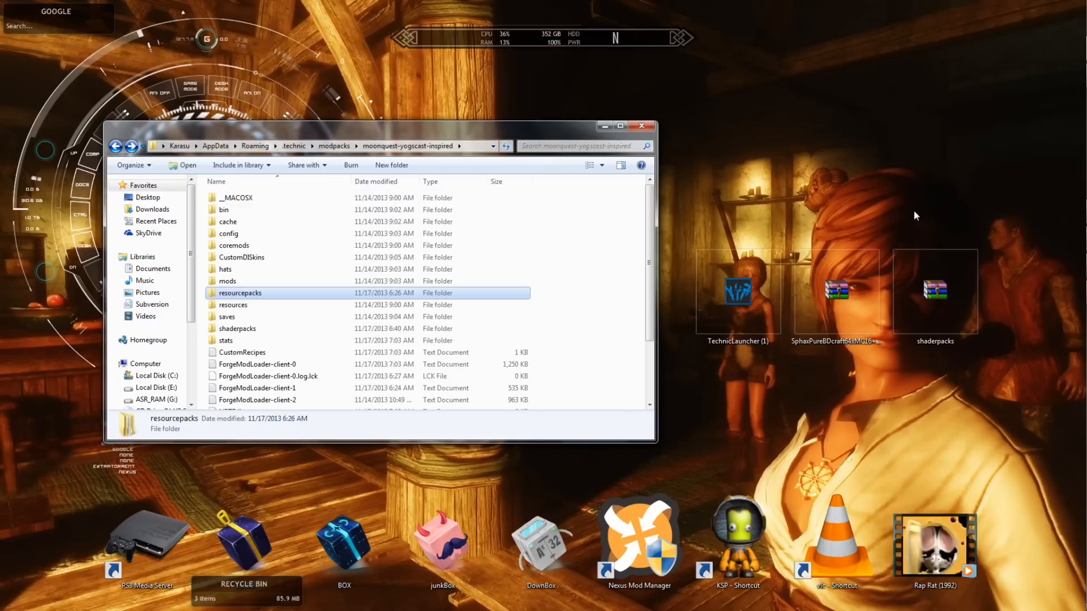
{"action": "mouse_move", "coordinate": [729, 423]}
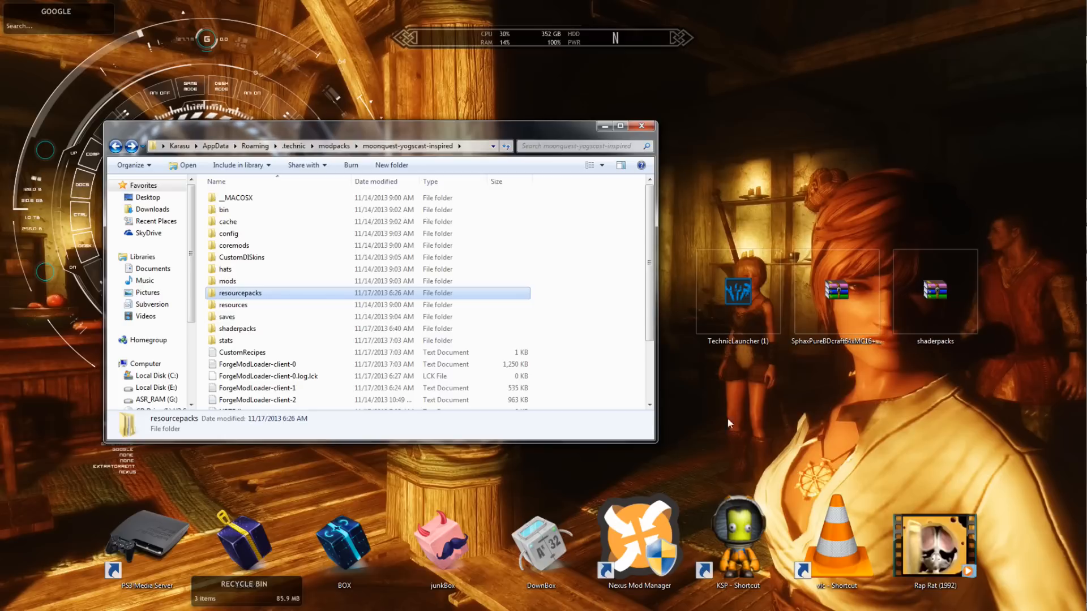
{"action": "mouse_move", "coordinate": [397, 347]}
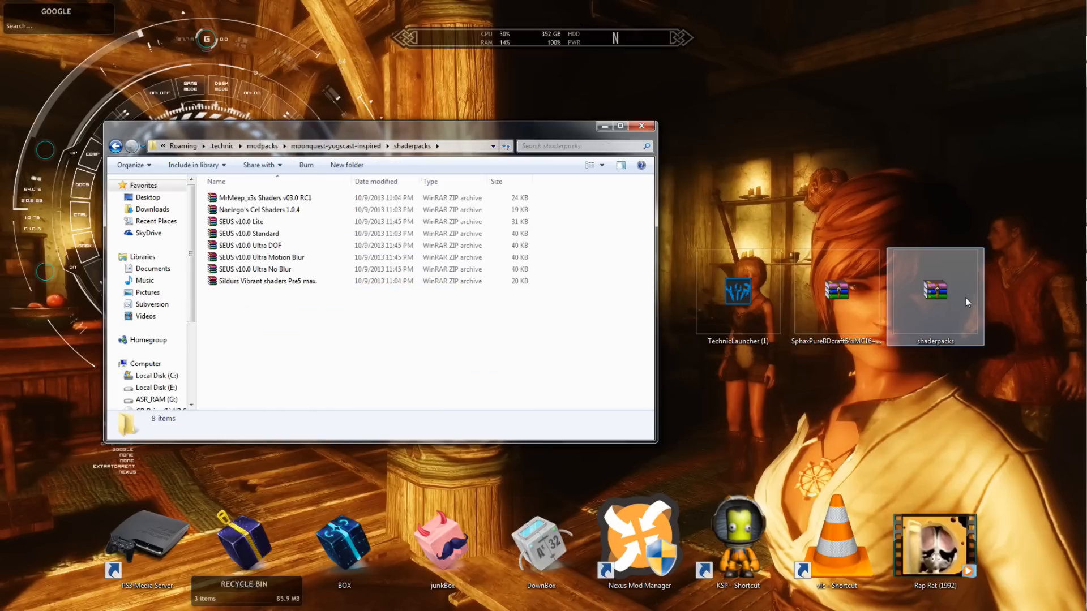
Extract the eight shader zips from shaderpacks.zip into the modpack's shaderpacks folder and close WinRAR
{"action": "double_click", "coordinate": [935, 291]}
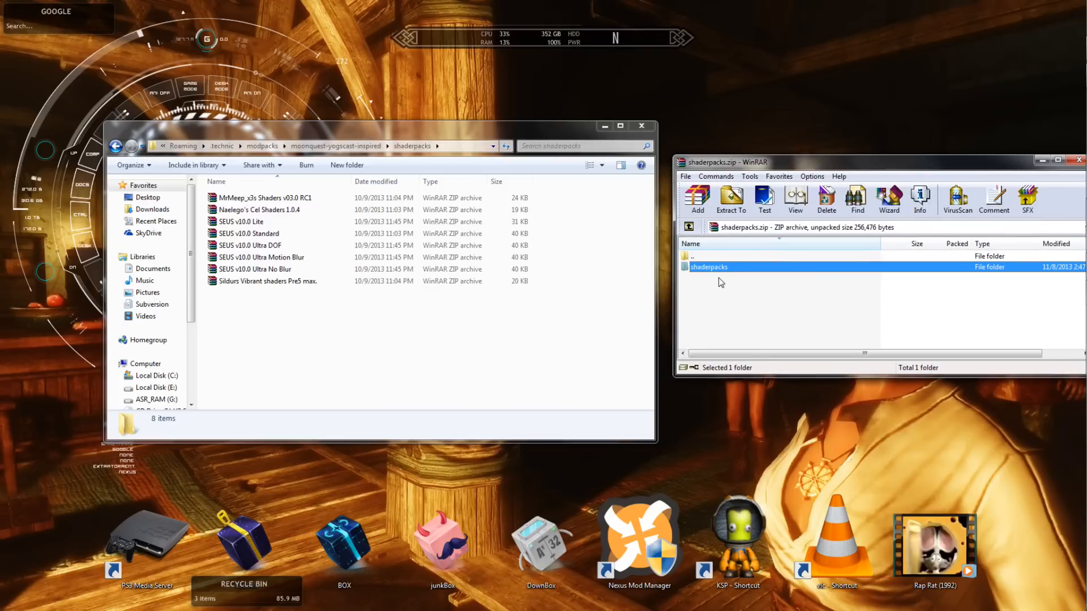
{"action": "double_click", "coordinate": [709, 267]}
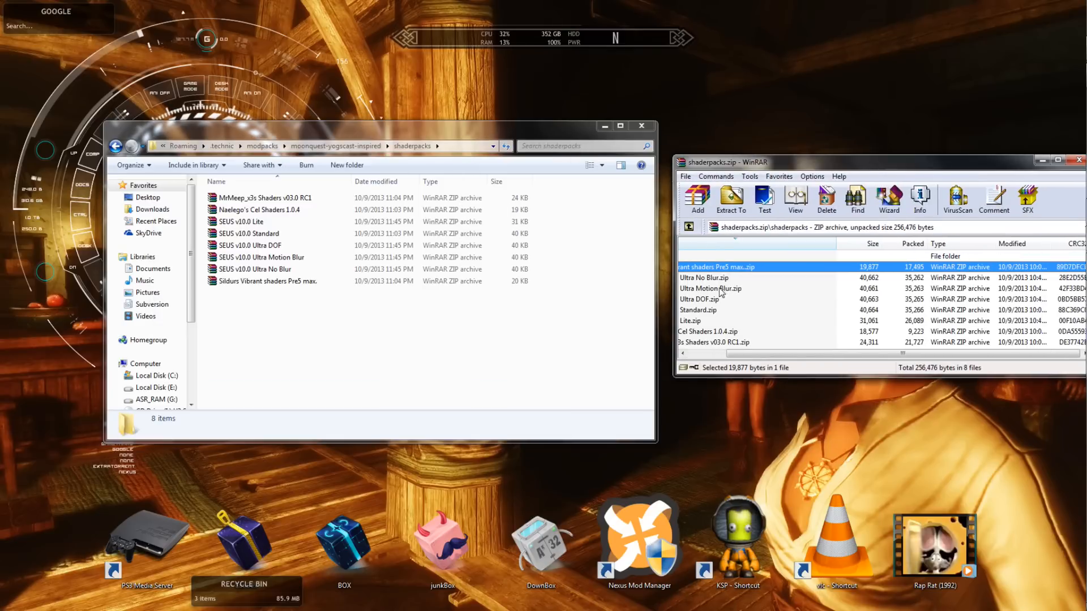
{"action": "left_click", "coordinate": [690, 243]}
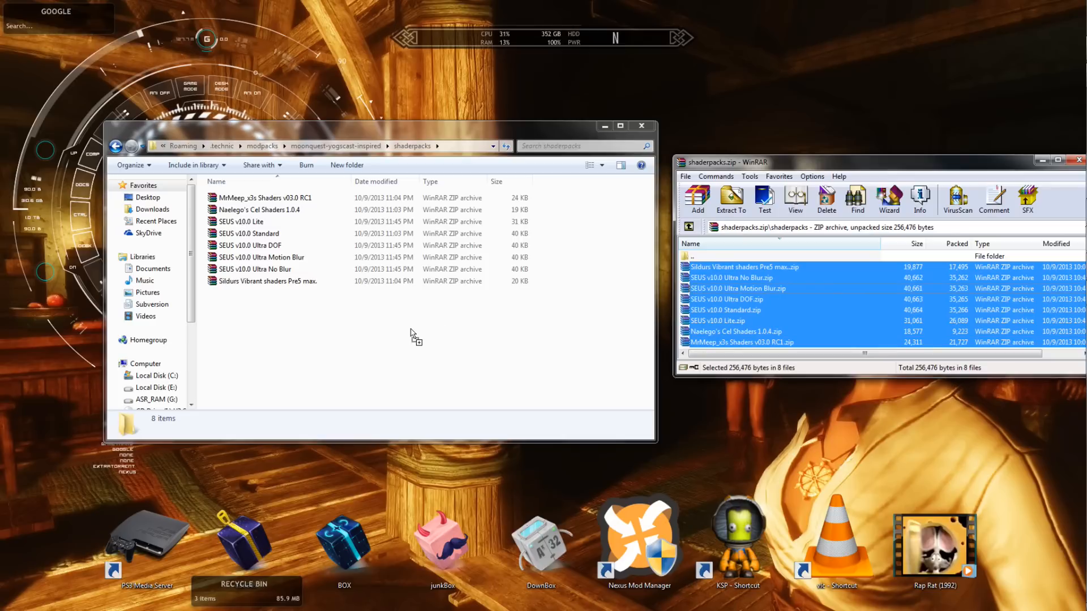
{"action": "mouse_move", "coordinate": [1005, 223]}
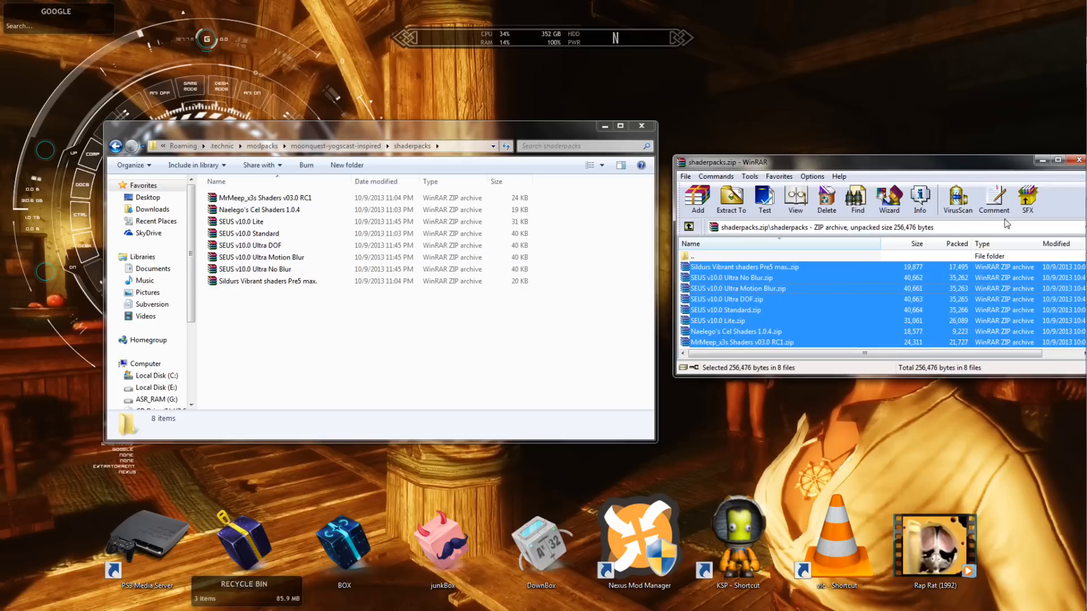
{"action": "left_click", "coordinate": [1079, 160]}
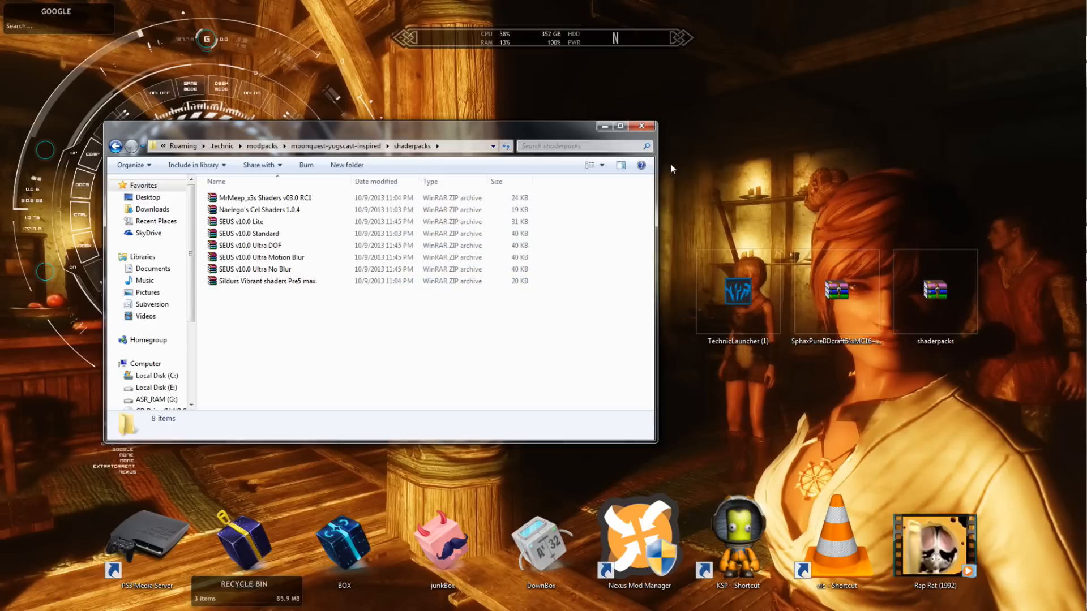
{"action": "mouse_move", "coordinate": [604, 125]}
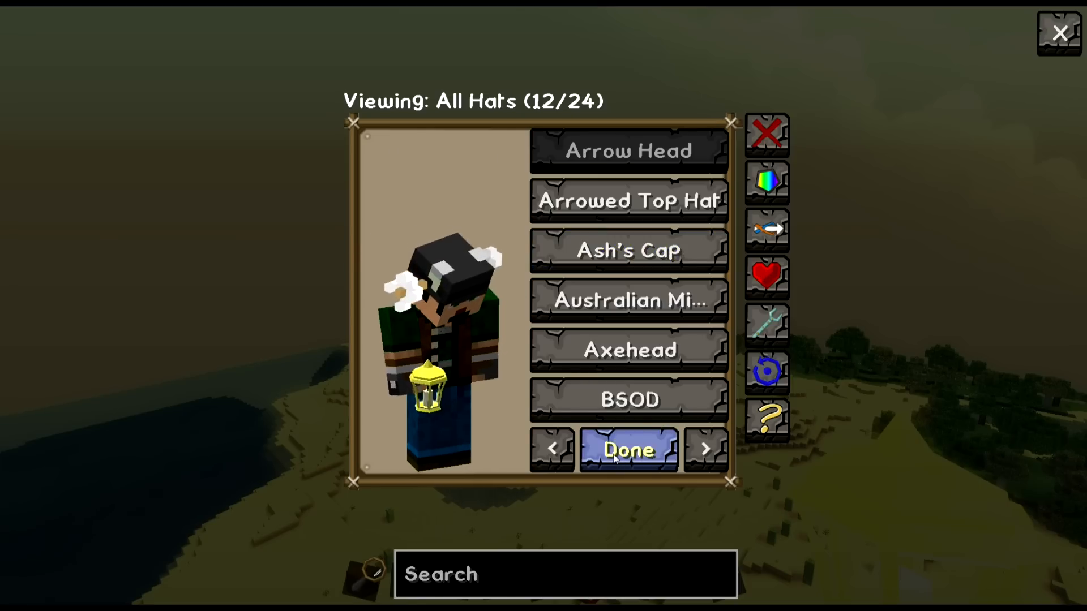
{"action": "left_click", "coordinate": [629, 450]}
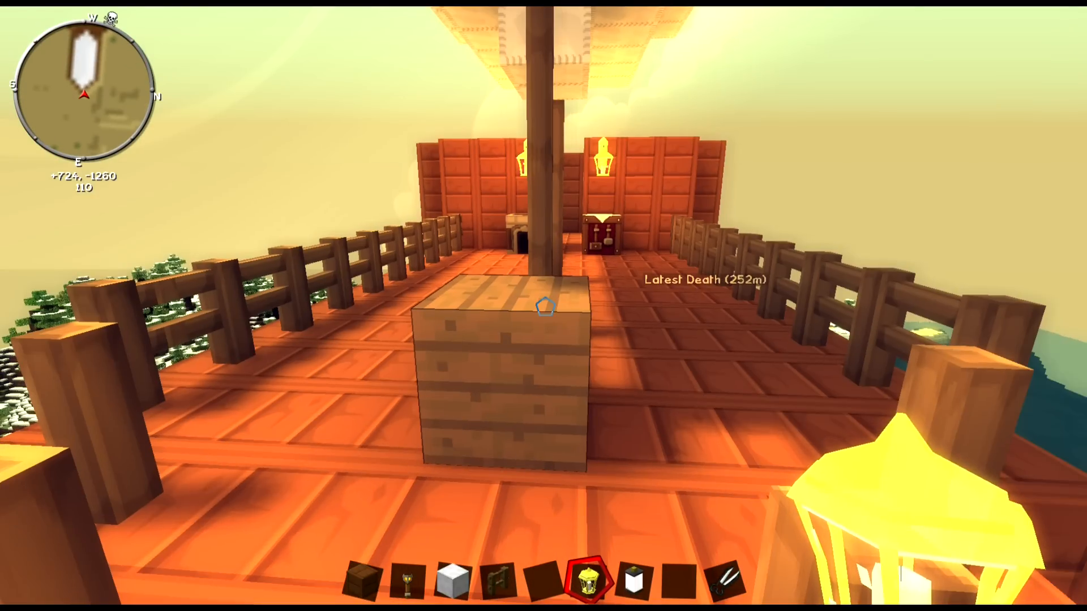
{"action": "mouse_move", "coordinate": [543, 305]}
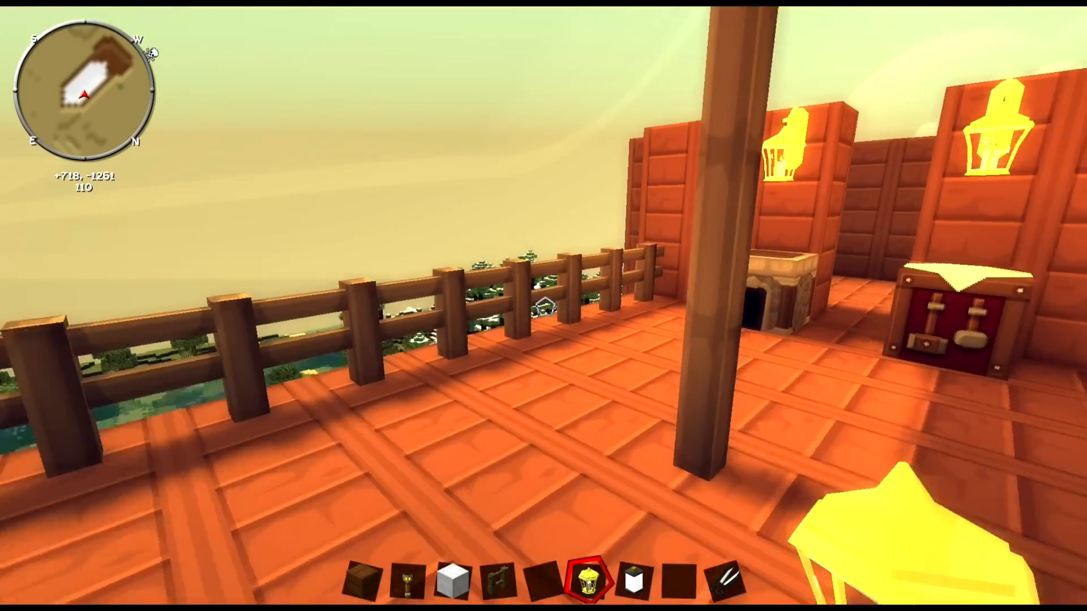
{"action": "mouse_move", "coordinate": [543, 306]}
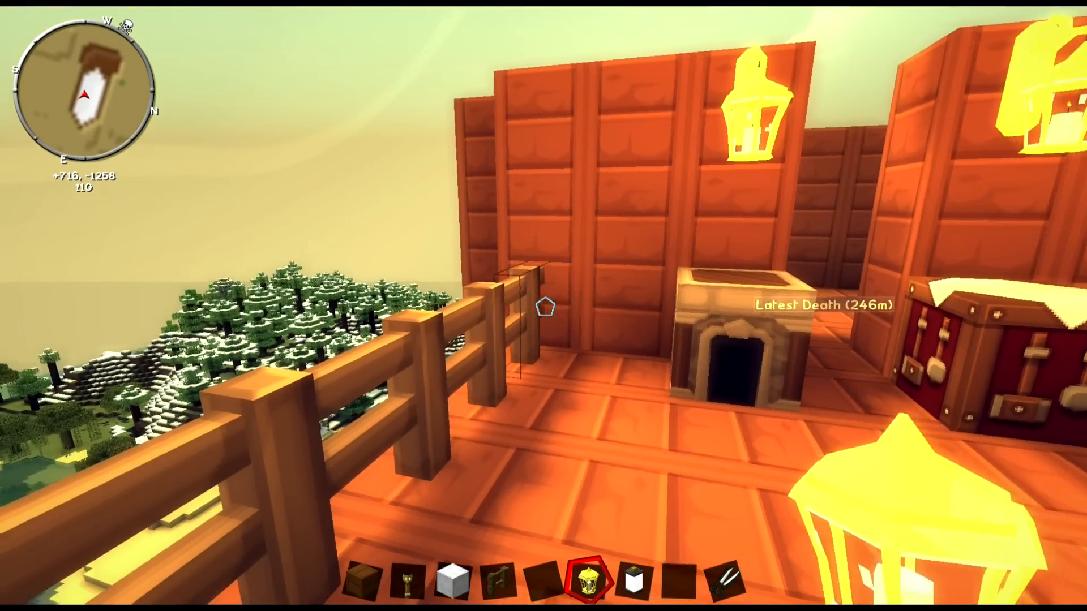
{"action": "mouse_move", "coordinate": [543, 305]}
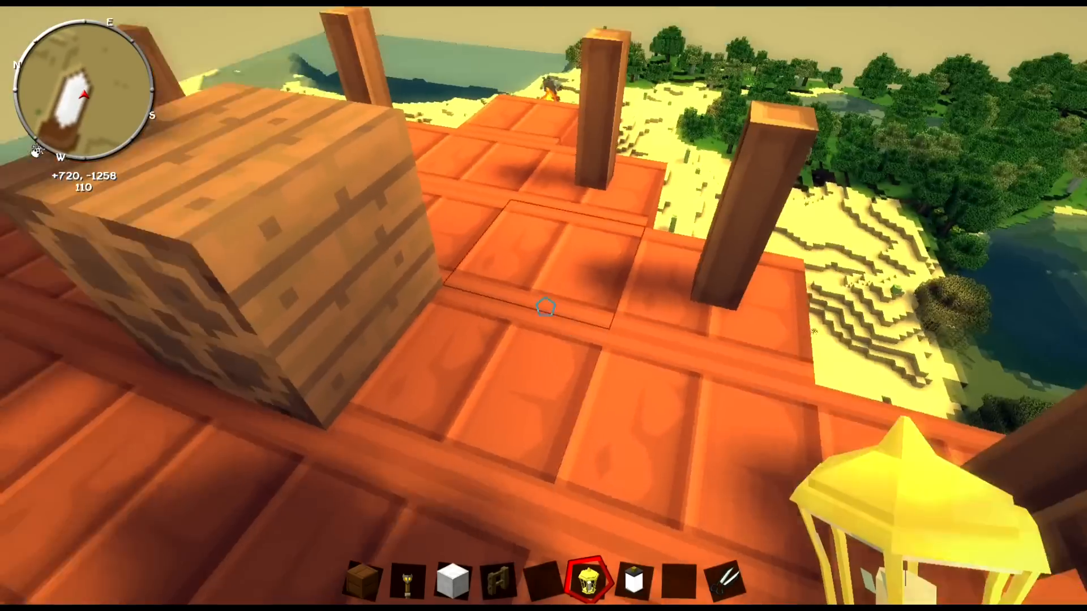
{"action": "mouse_move", "coordinate": [543, 306]}
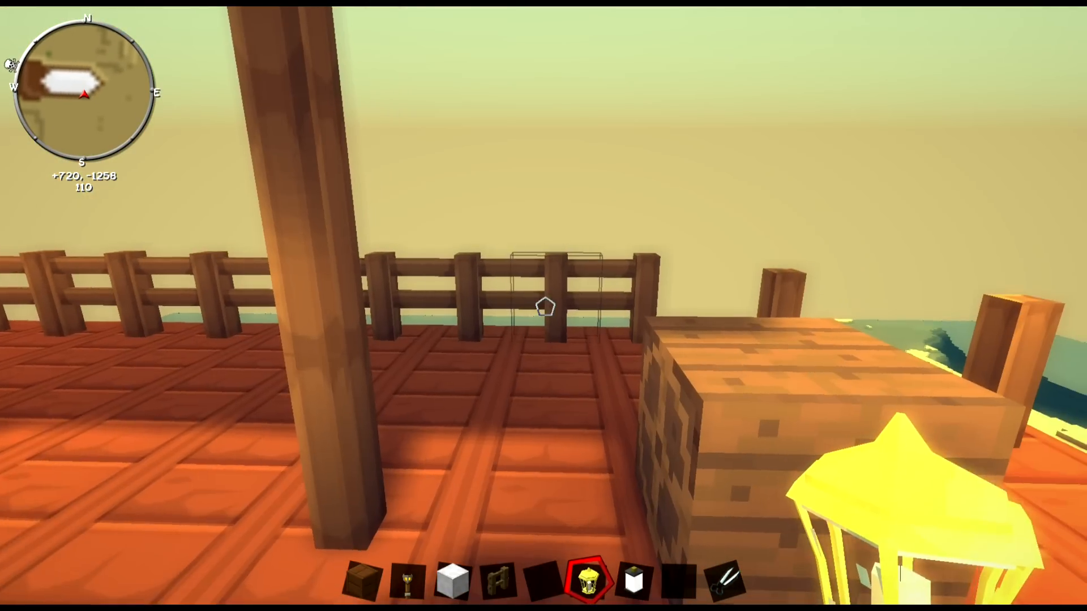
From the game menu's options, confirm the Sphax resource pack is applied and leave the list unchanged
{"action": "key", "text": "Escape"}
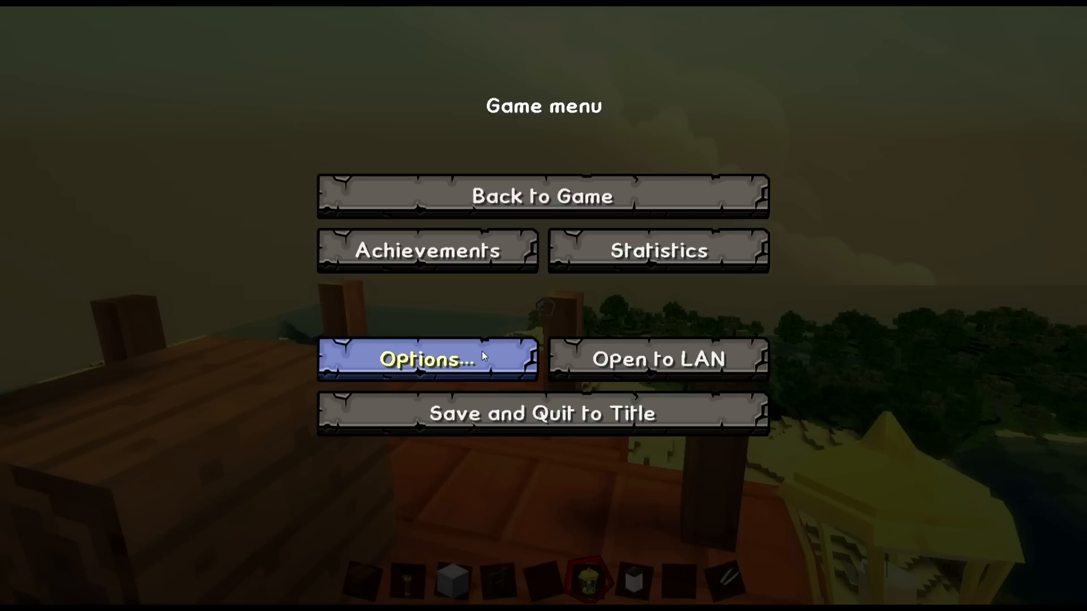
{"action": "left_click", "coordinate": [425, 359]}
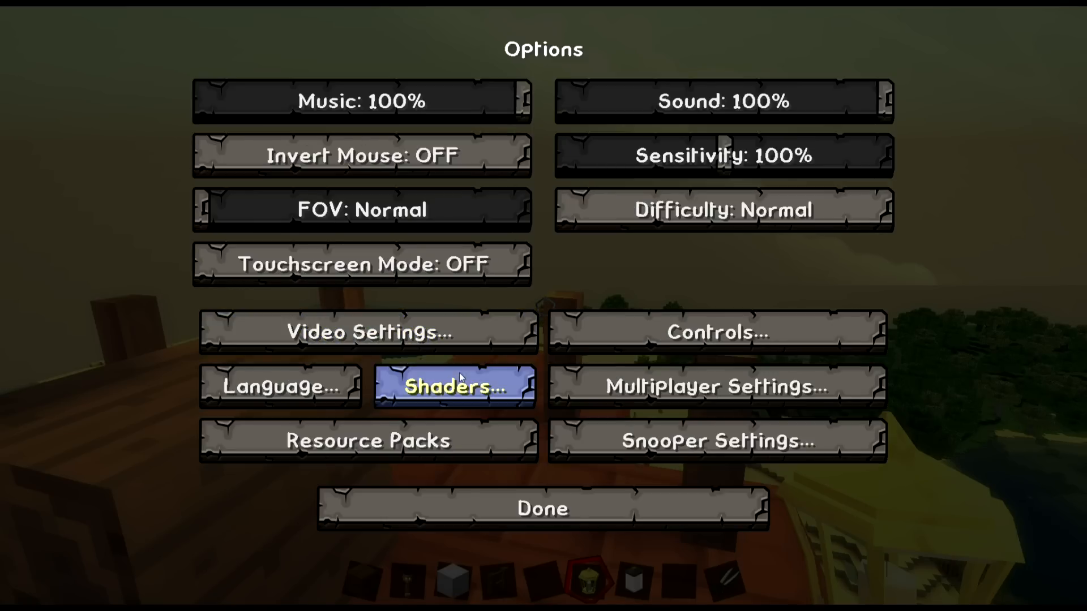
{"action": "mouse_move", "coordinate": [366, 440]}
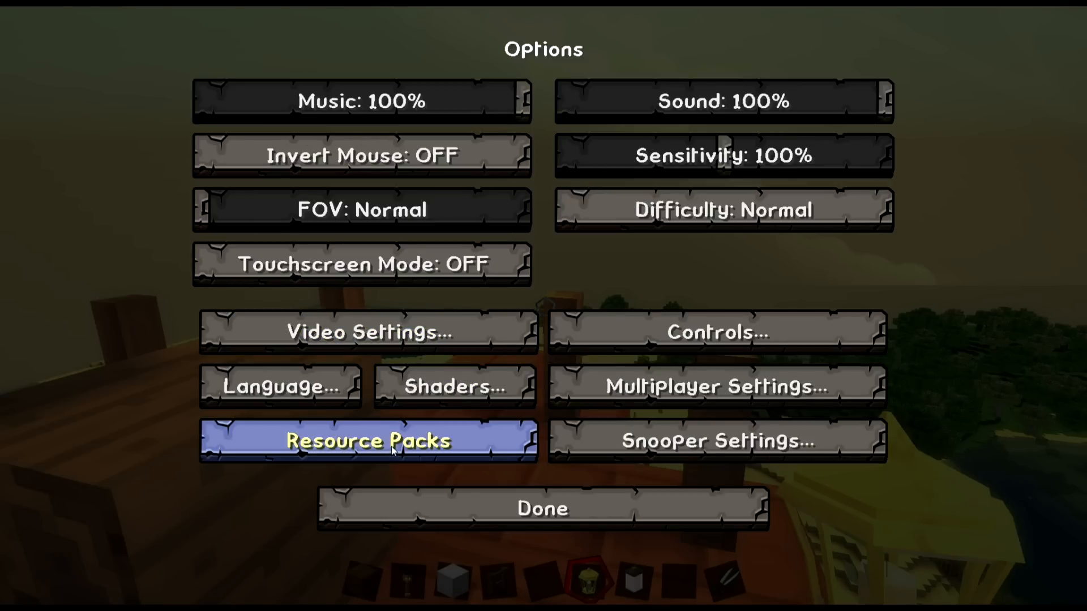
{"action": "left_click", "coordinate": [367, 441]}
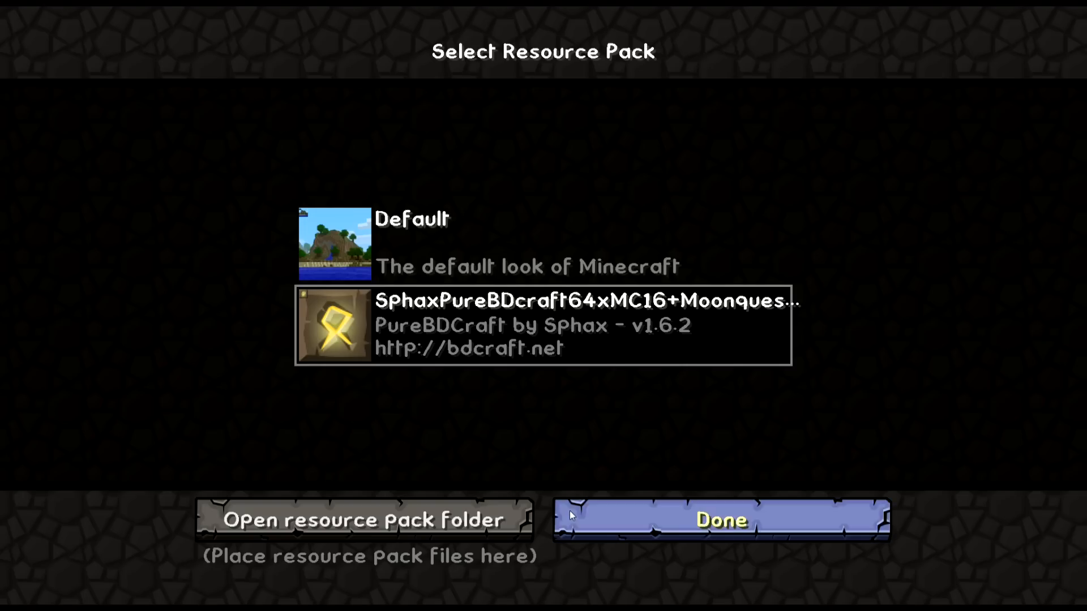
{"action": "mouse_move", "coordinate": [454, 287]}
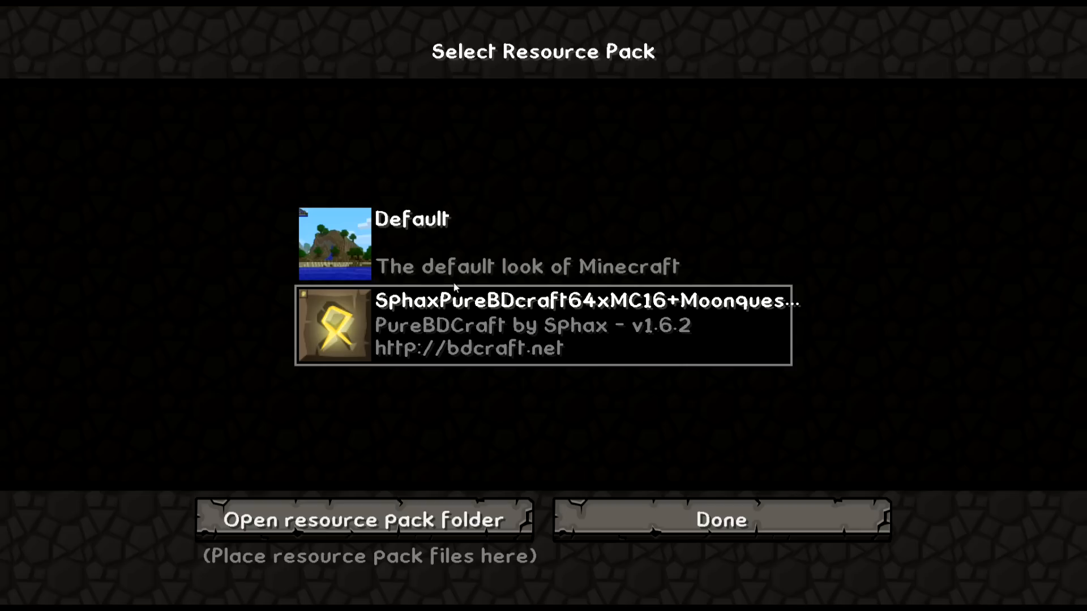
{"action": "left_click", "coordinate": [720, 520]}
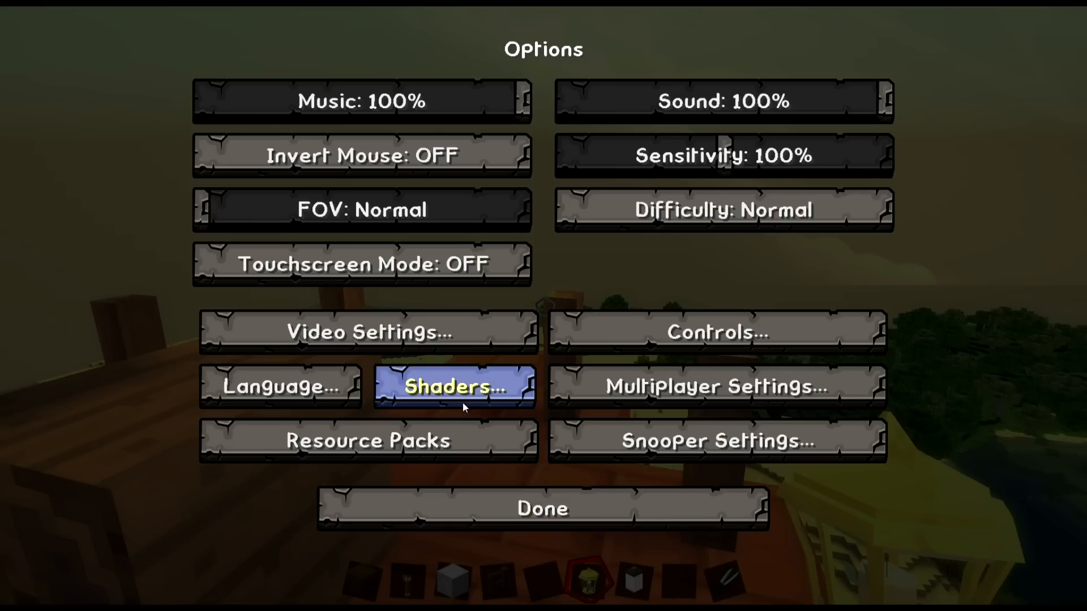
Select Naelego's Cel Shaders 1.0.4.zip in the shader pack list
{"action": "left_click", "coordinate": [452, 386]}
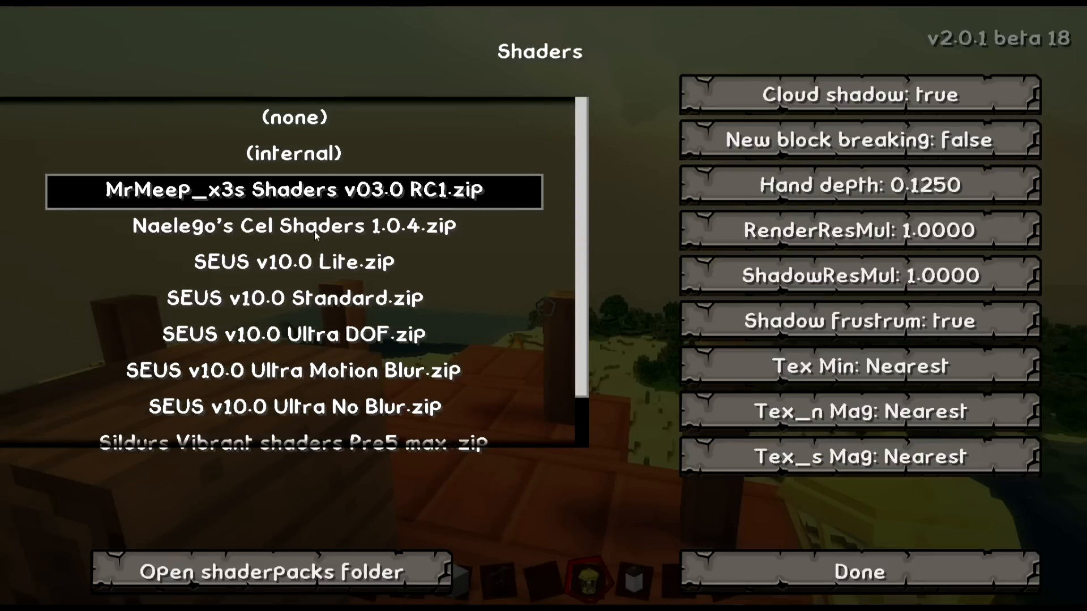
{"action": "left_click", "coordinate": [857, 572]}
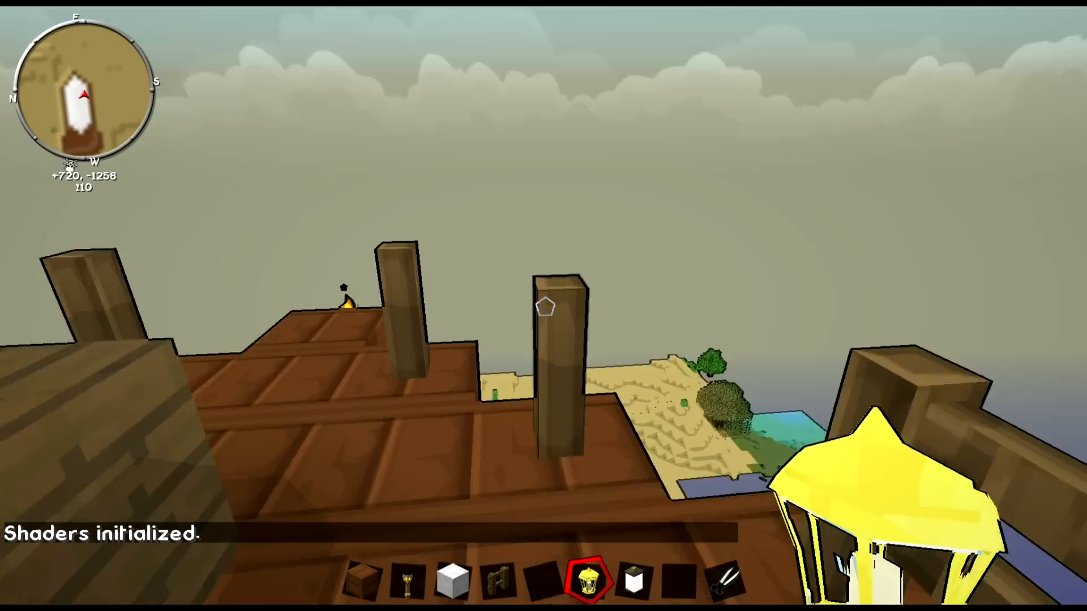
{"action": "mouse_move", "coordinate": [543, 306]}
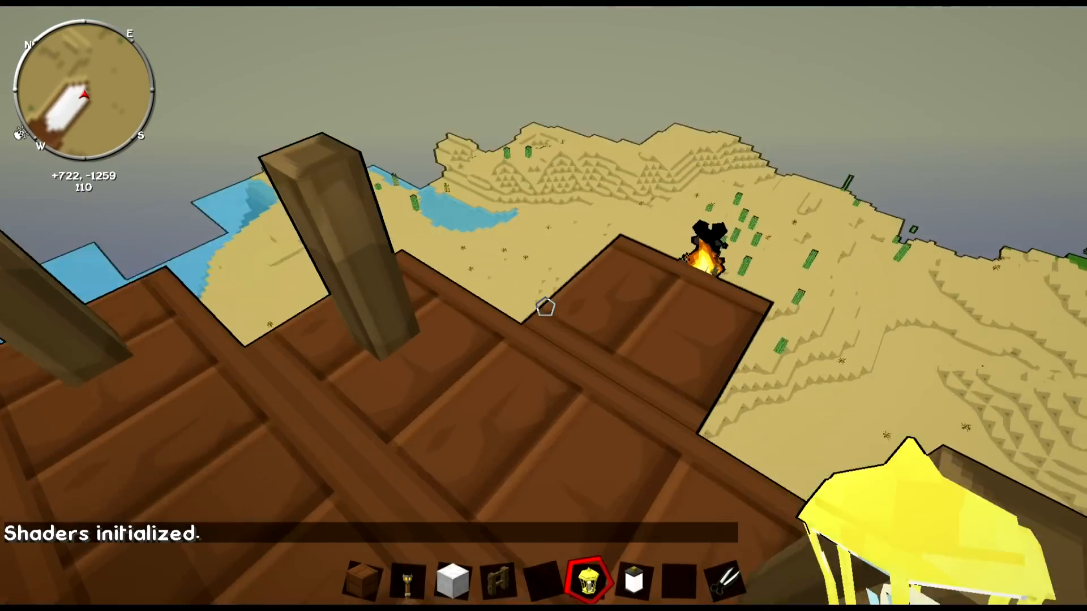
{"action": "mouse_move", "coordinate": [543, 306]}
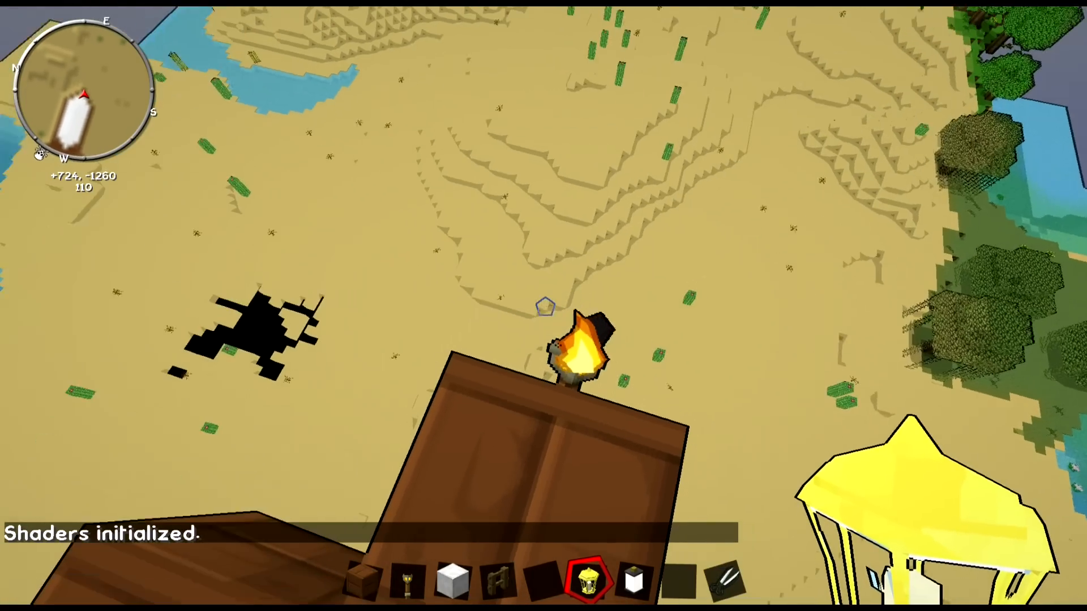
{"action": "mouse_move", "coordinate": [543, 306]}
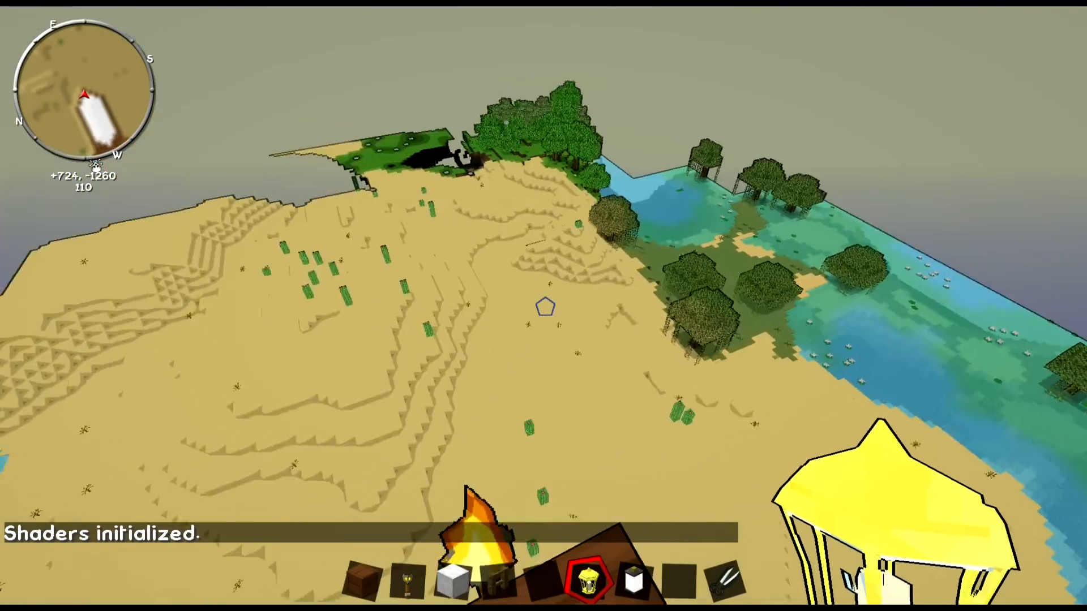
{"action": "mouse_move", "coordinate": [543, 305]}
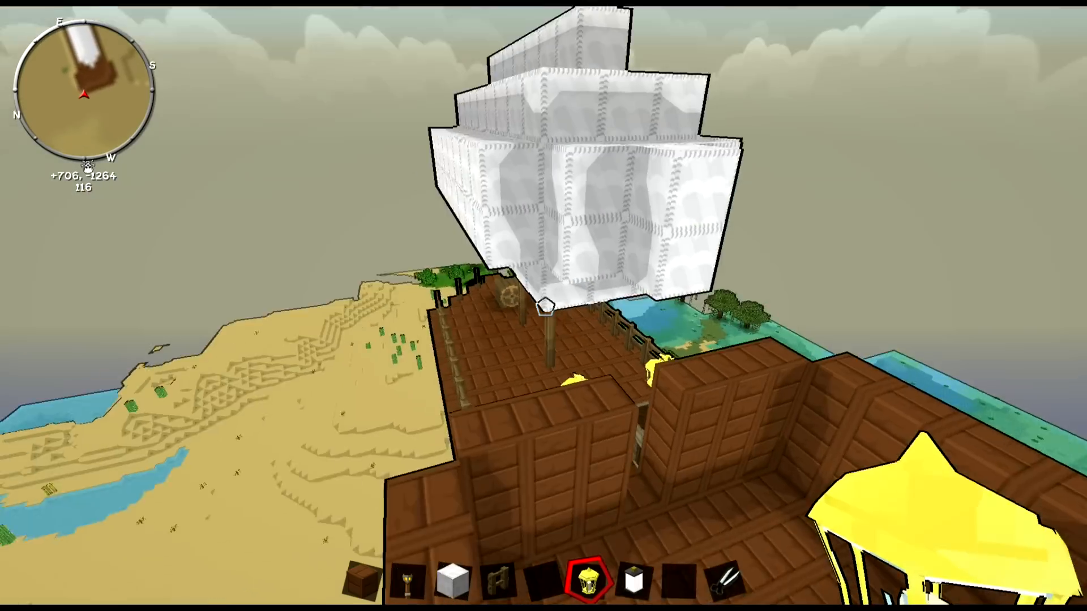
Switch the active shader pack to SEUS v10.0 Ultra DOF.zip and return to the world
{"action": "key", "text": "Escape"}
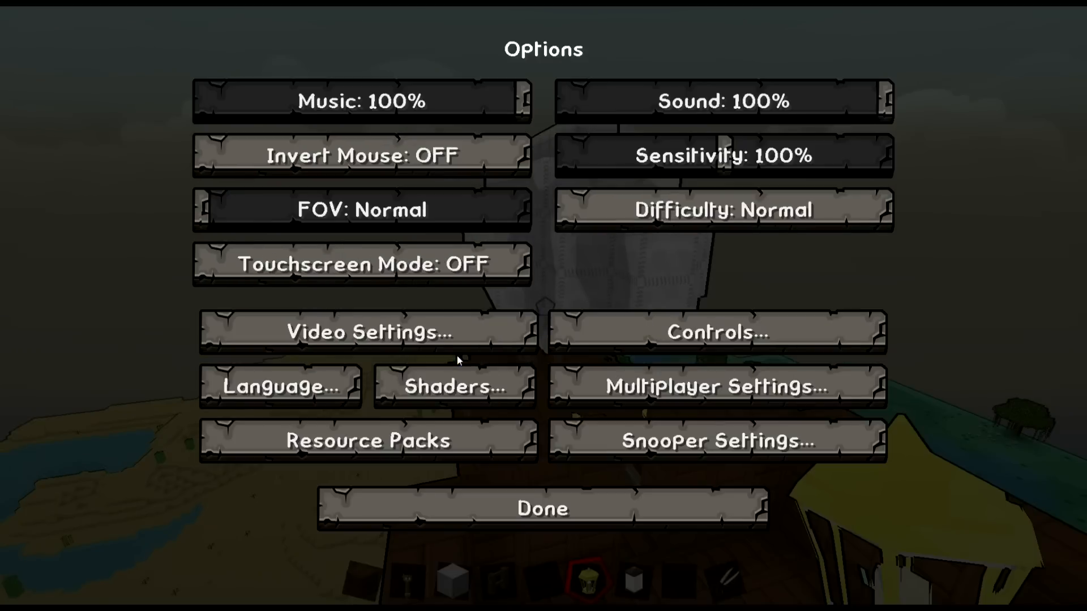
{"action": "left_click", "coordinate": [452, 386]}
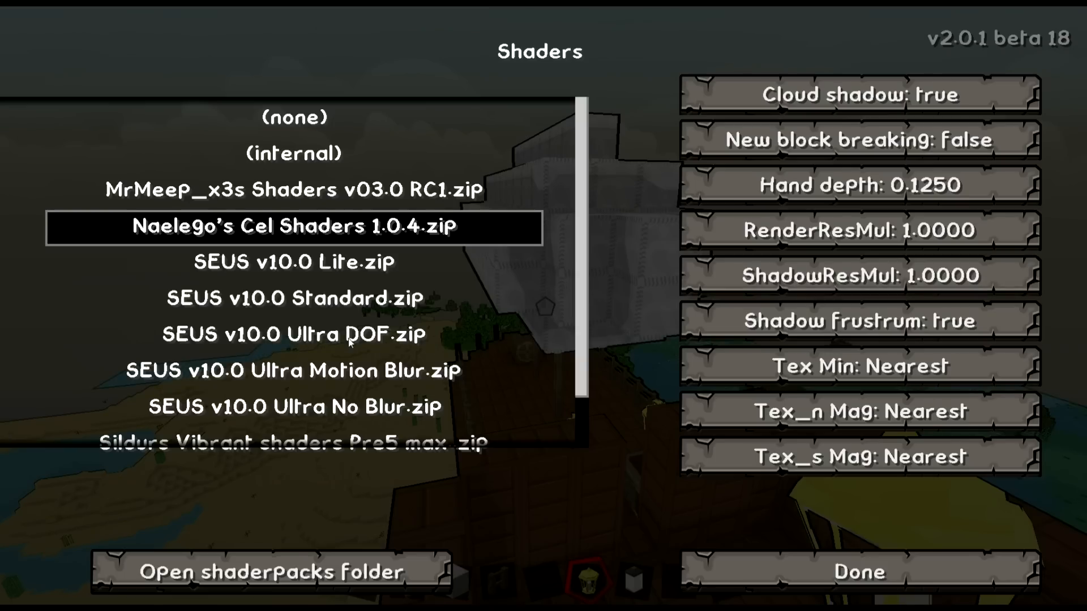
{"action": "left_click", "coordinate": [292, 335]}
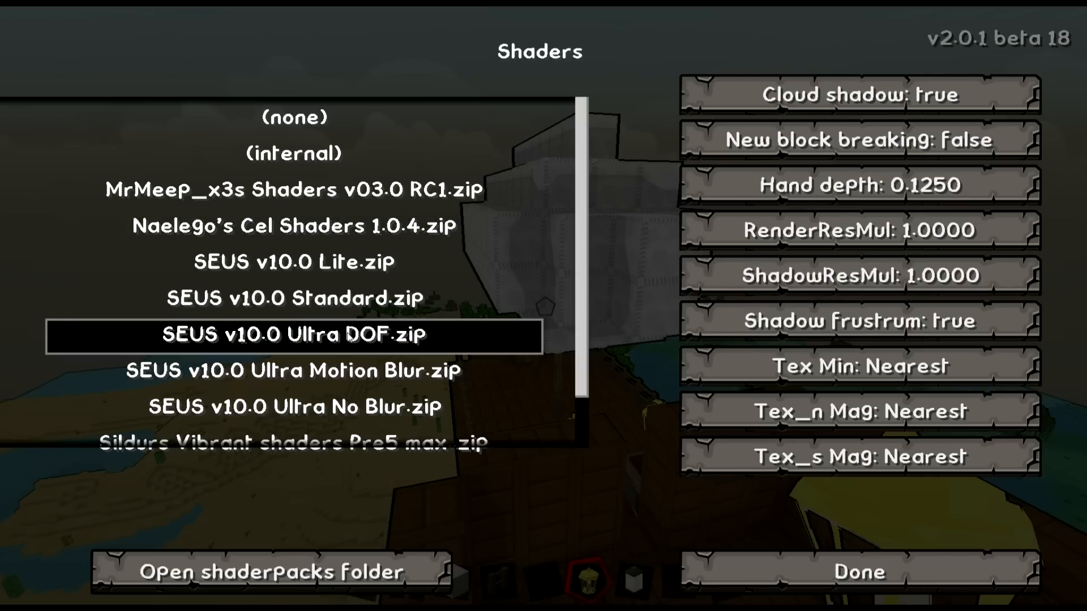
{"action": "left_click", "coordinate": [858, 571]}
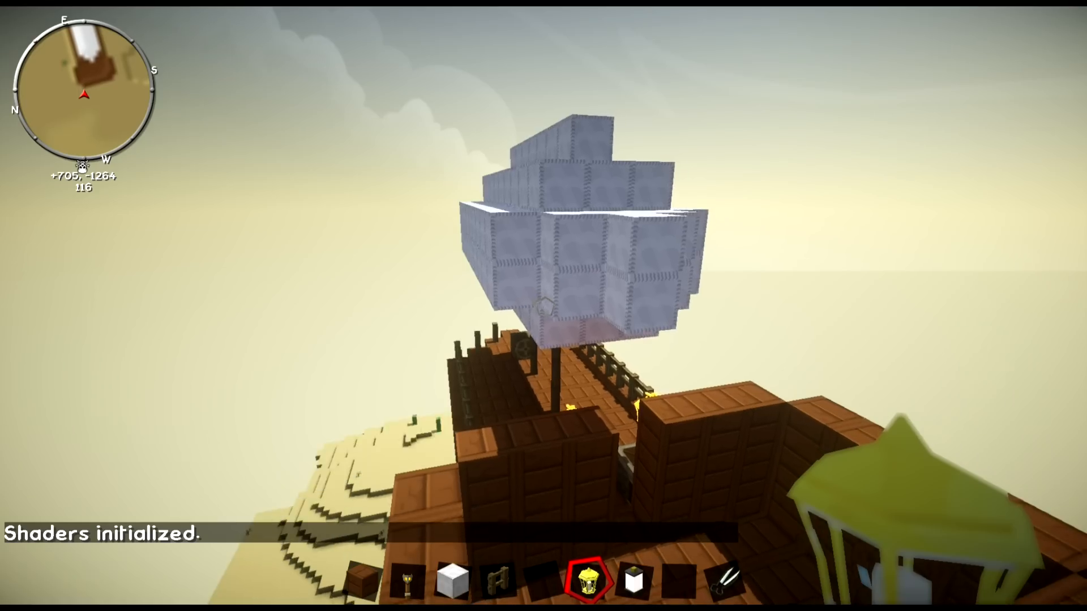
{"action": "mouse_move", "coordinate": [544, 305]}
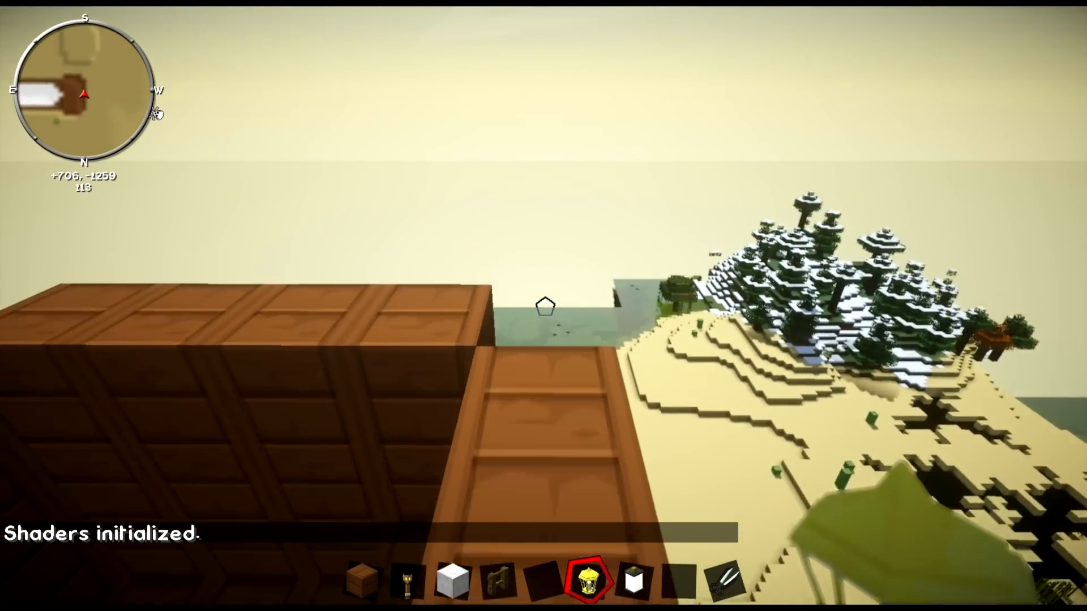
{"action": "mouse_move", "coordinate": [544, 306]}
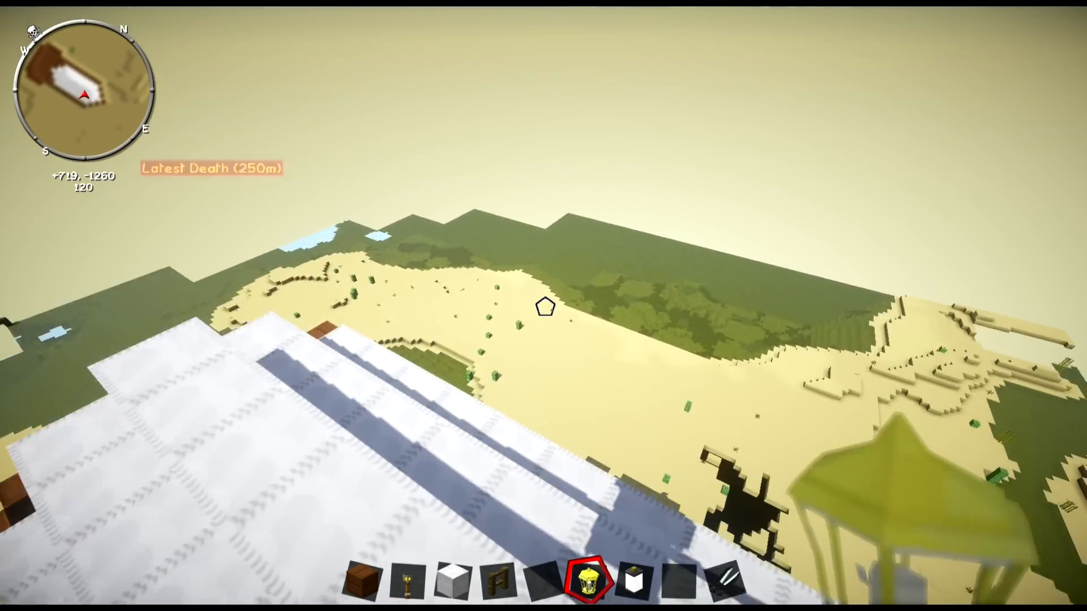
{"action": "mouse_move", "coordinate": [544, 305]}
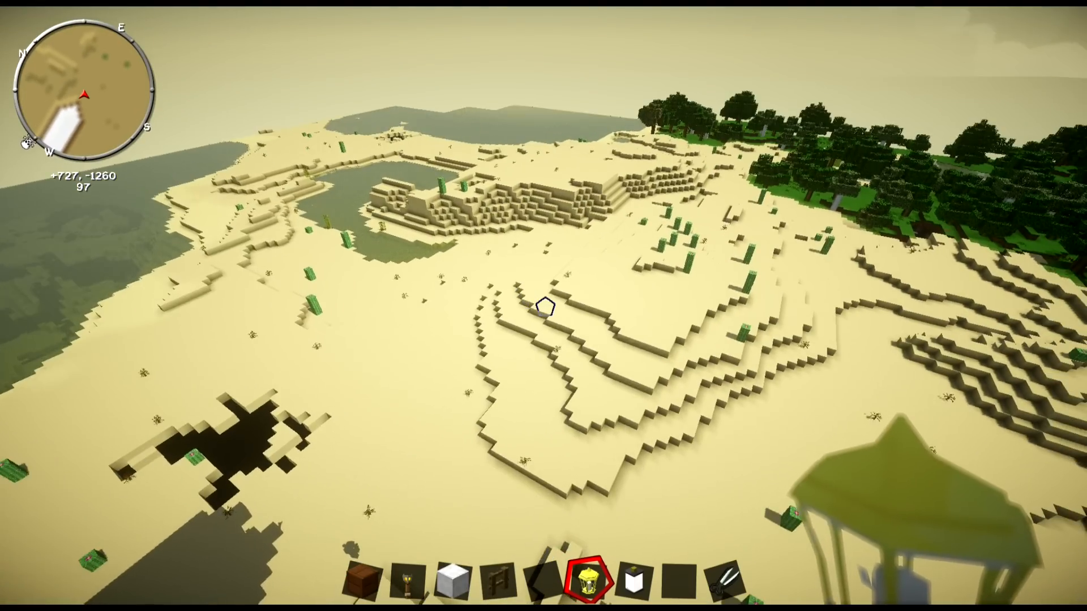
{"action": "mouse_move", "coordinate": [544, 306]}
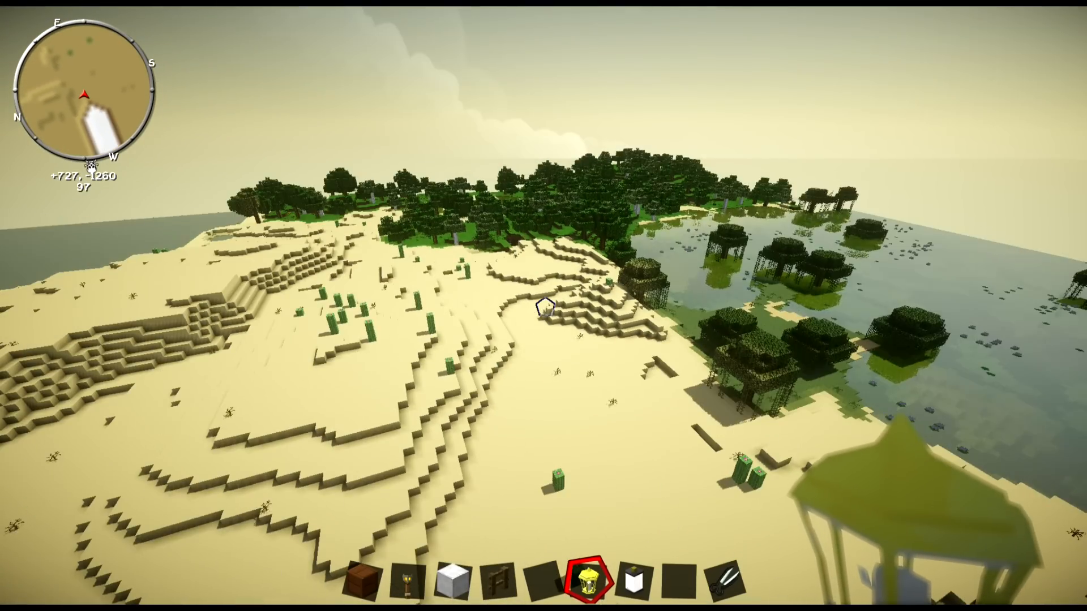